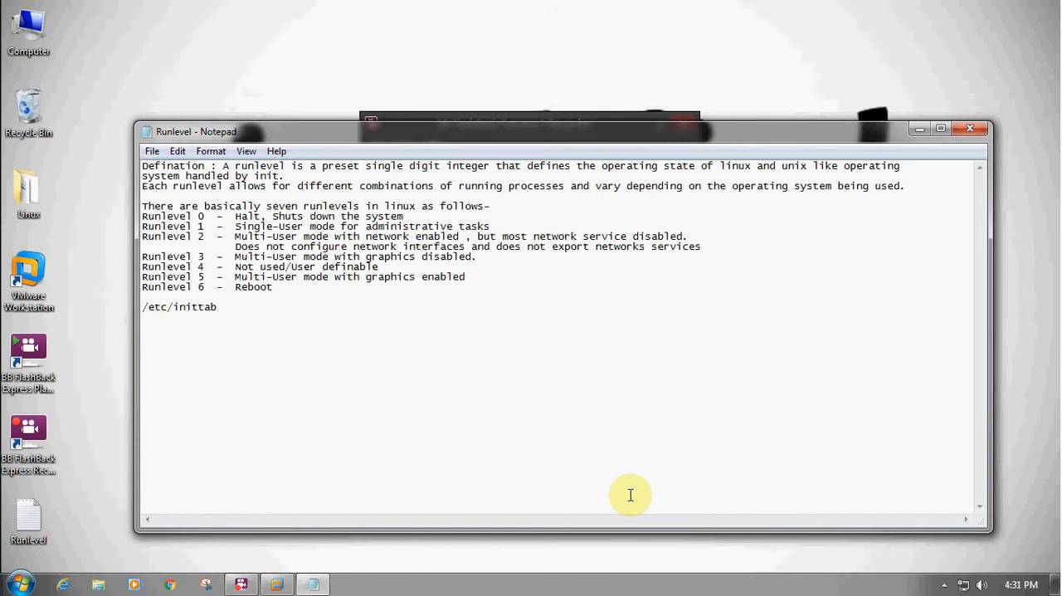
mouse_move(435, 333)
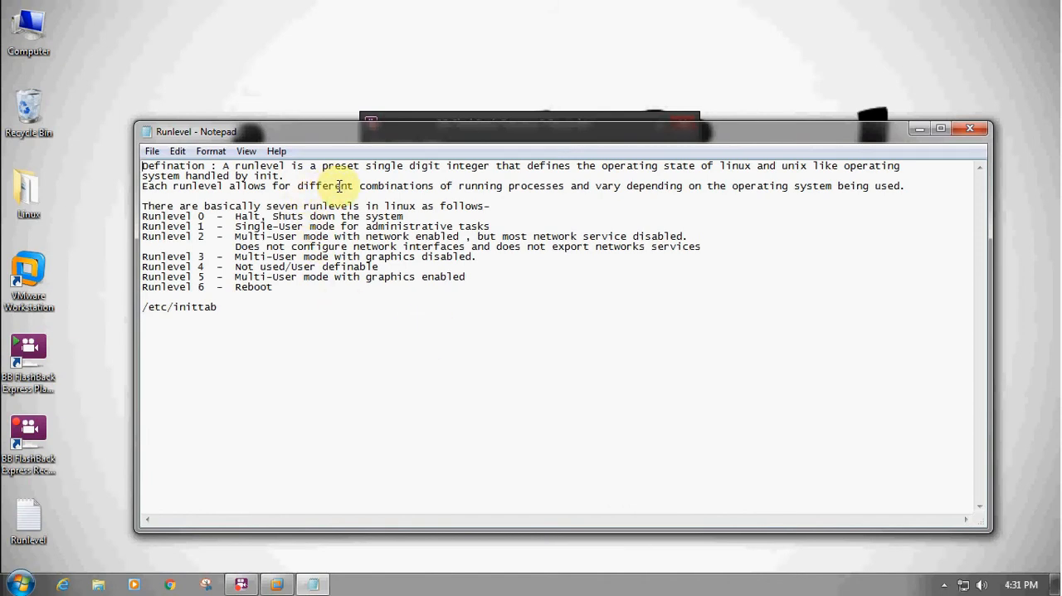
mouse_move(493, 178)
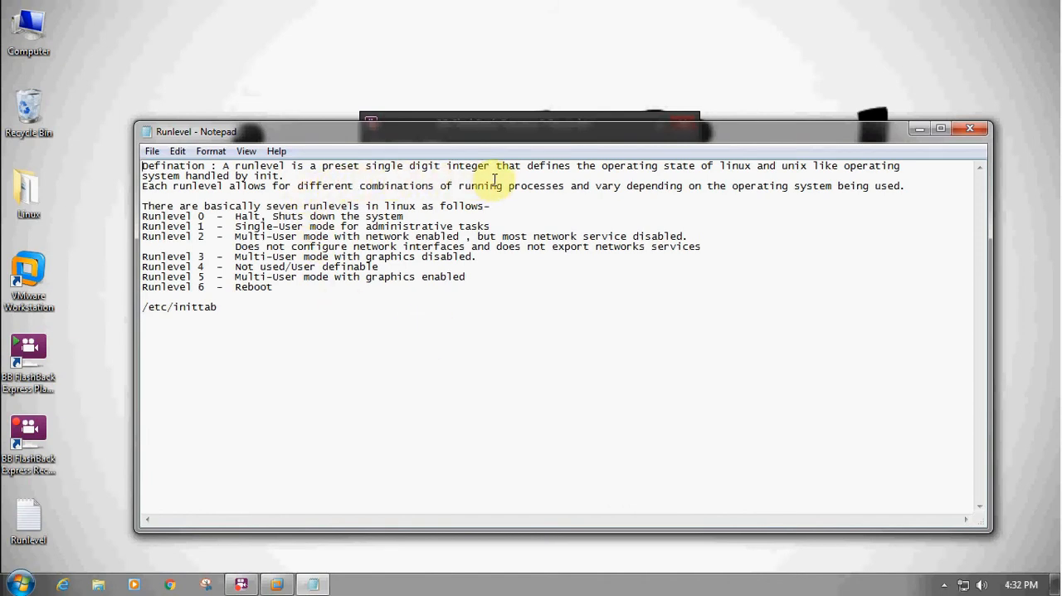
mouse_move(714, 174)
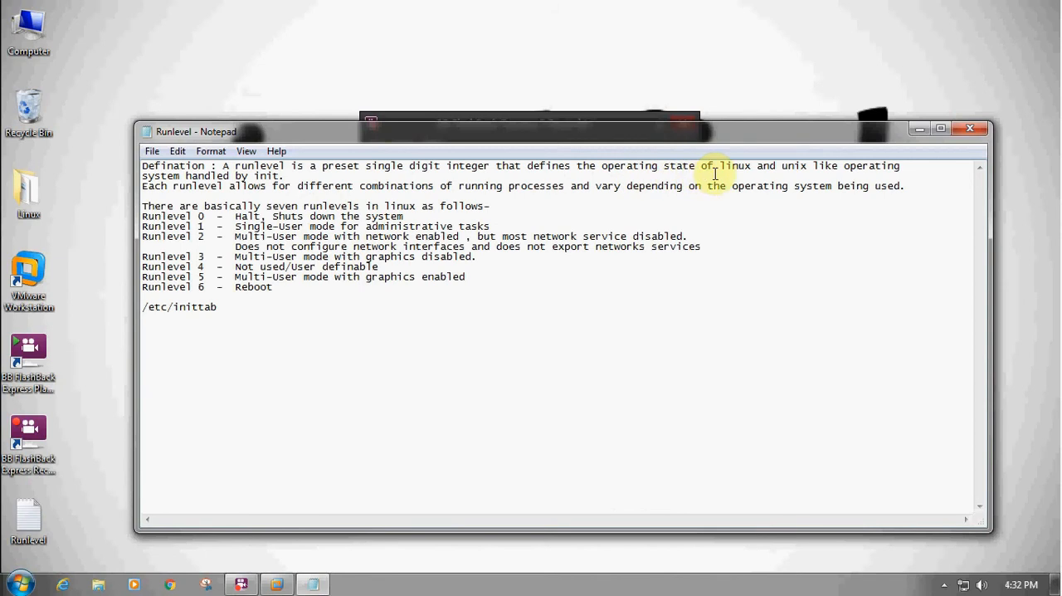
mouse_move(804, 174)
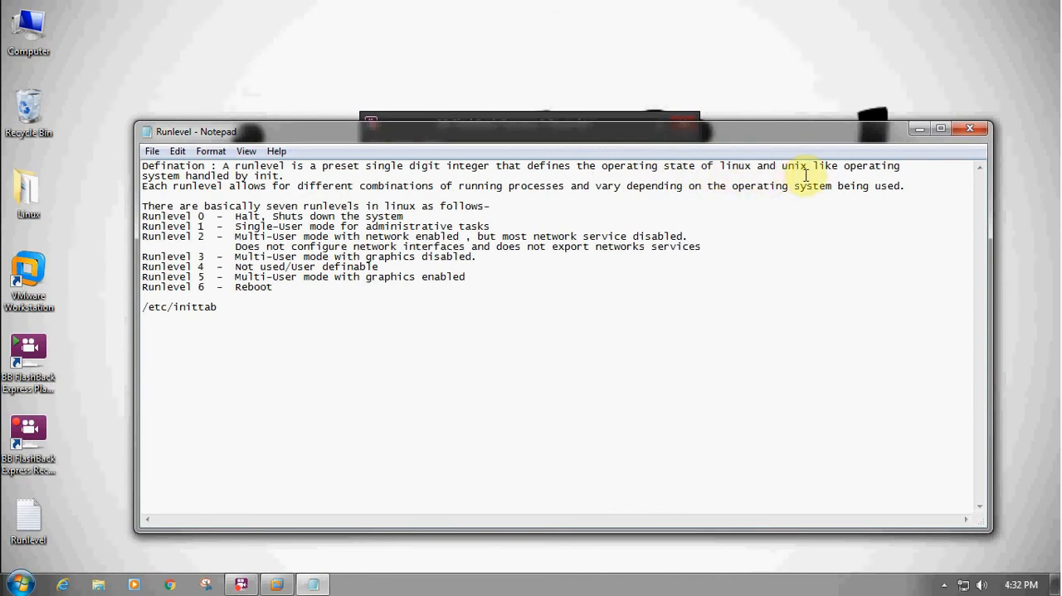
mouse_move(824, 175)
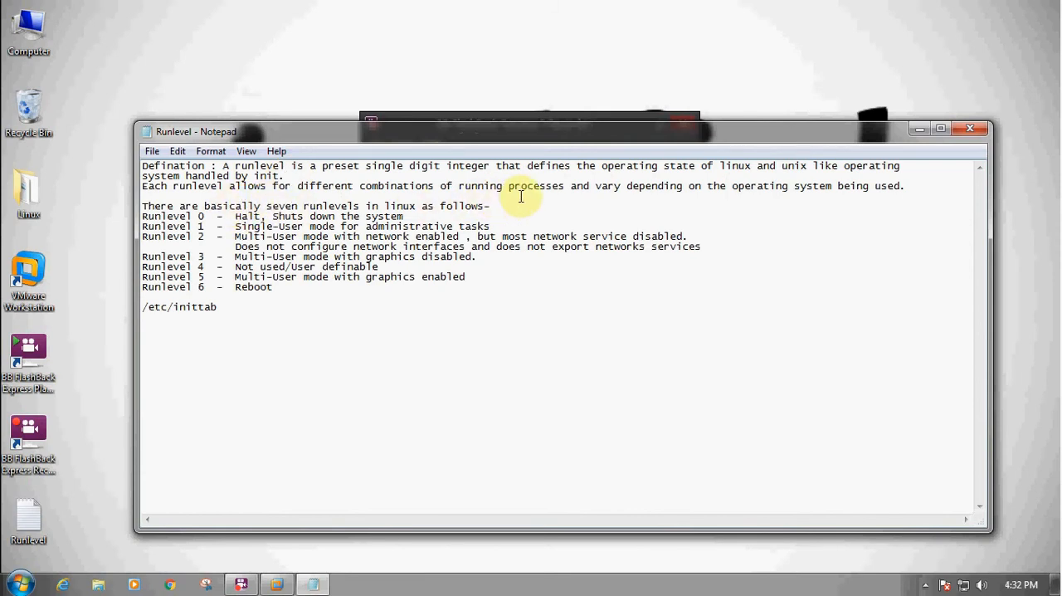
mouse_move(715, 211)
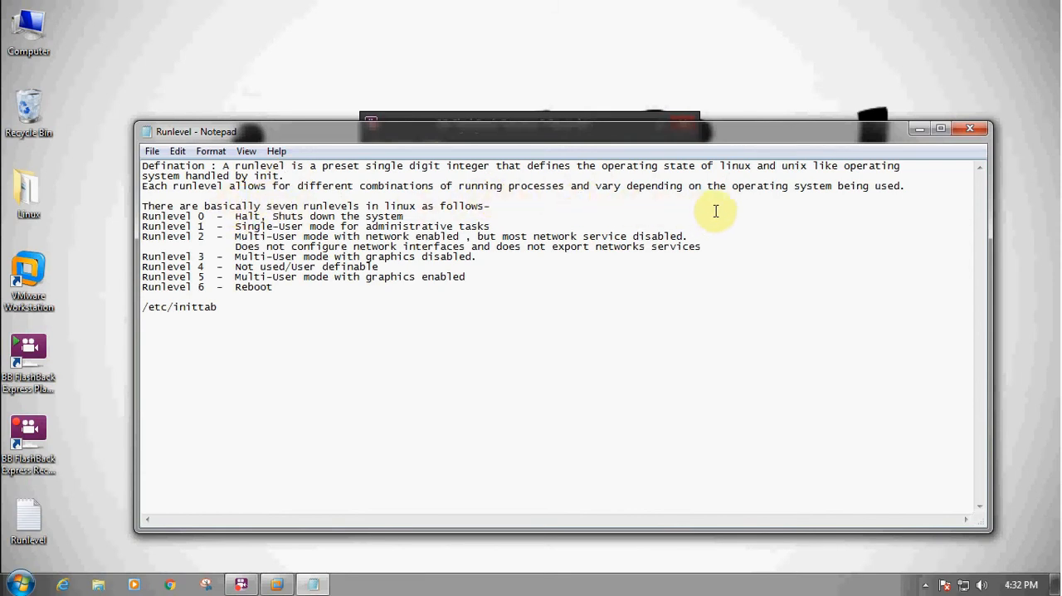
mouse_move(875, 213)
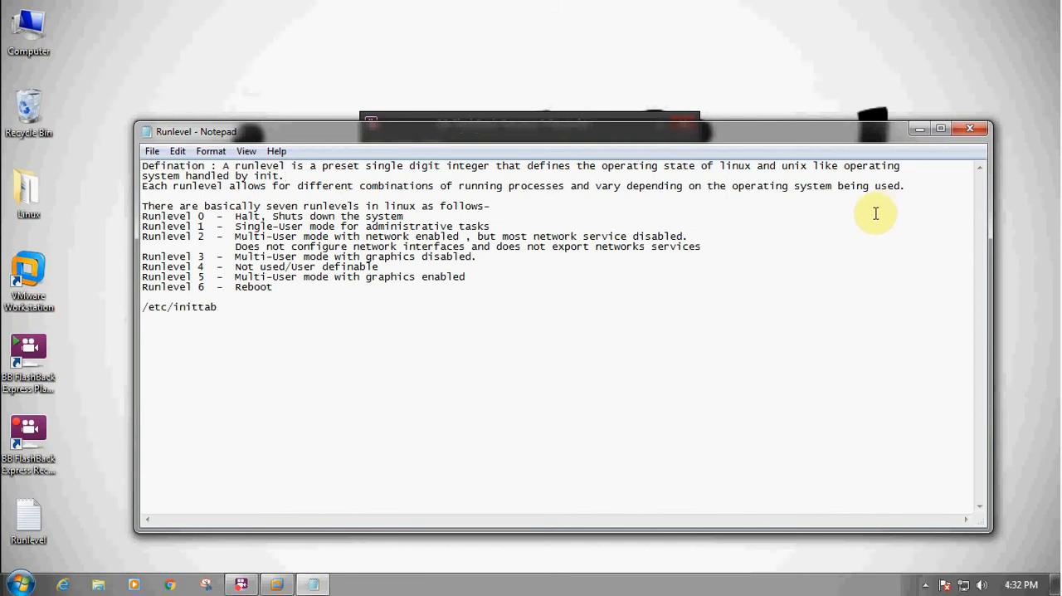
- Highlight the Halt, Runlevel 2 and Runlevel 5 entries while explaining runlevels
left_click(286, 175)
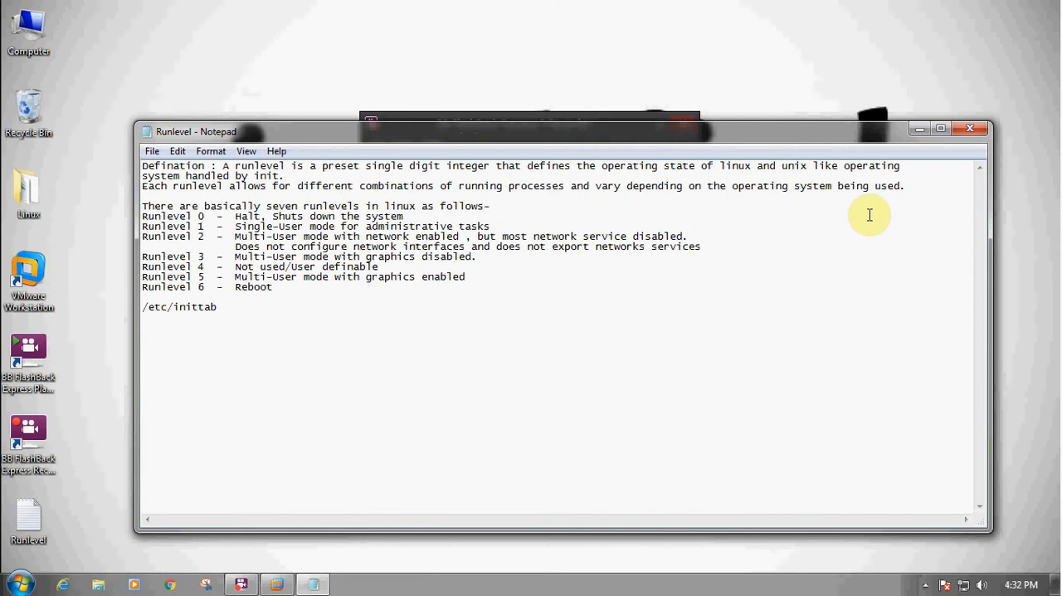
mouse_move(864, 212)
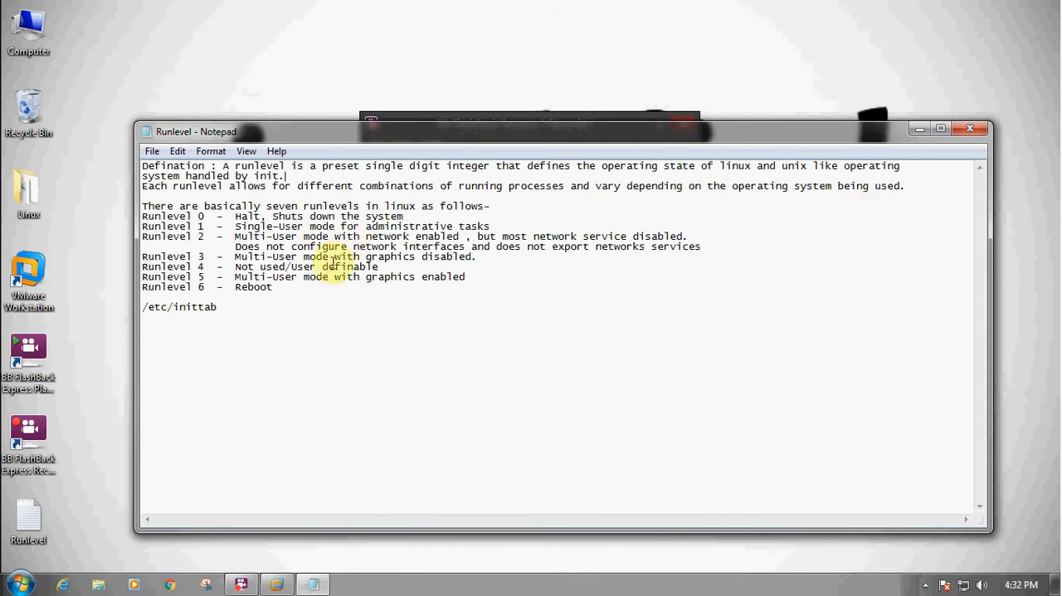
mouse_move(362, 325)
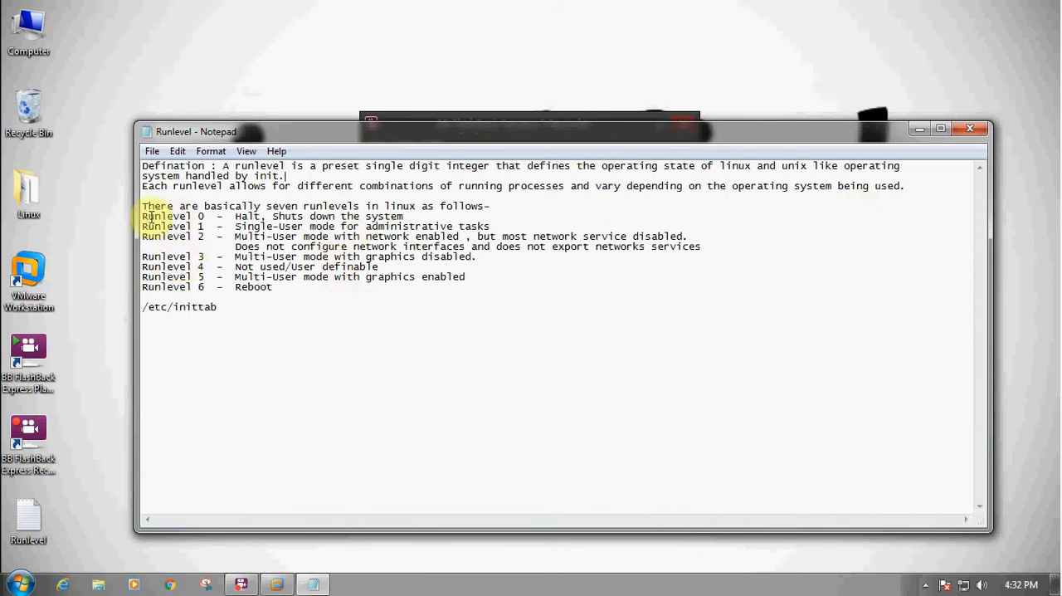
double_click(156, 216)
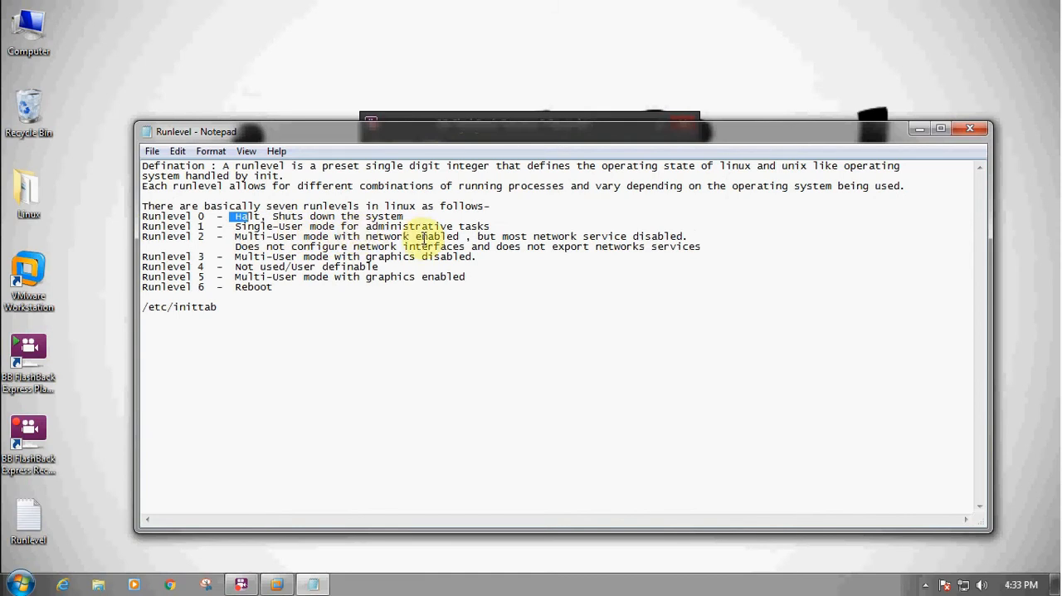
double_click(170, 237)
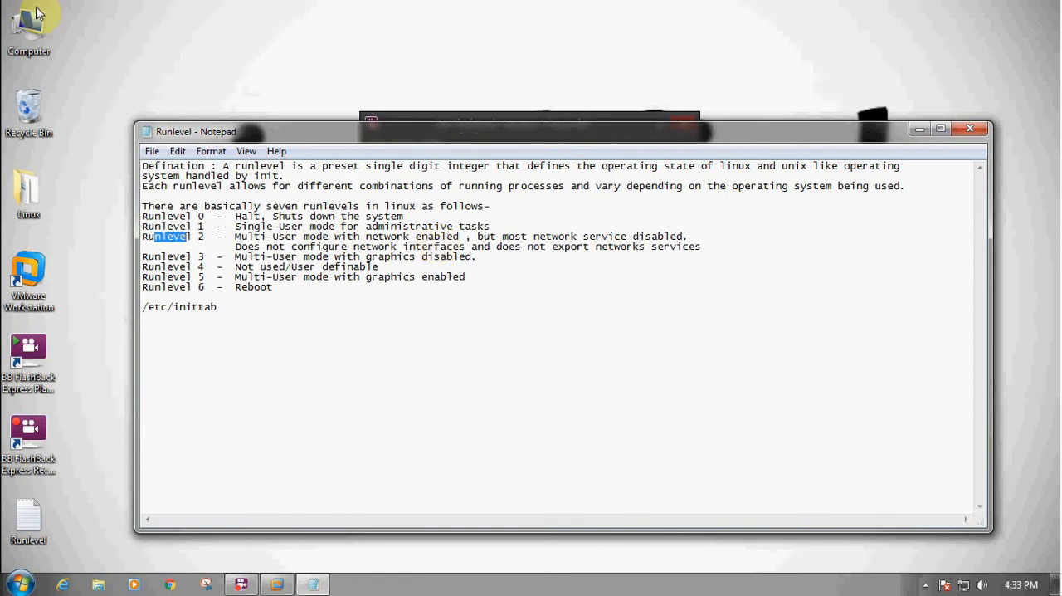
double_click(386, 256)
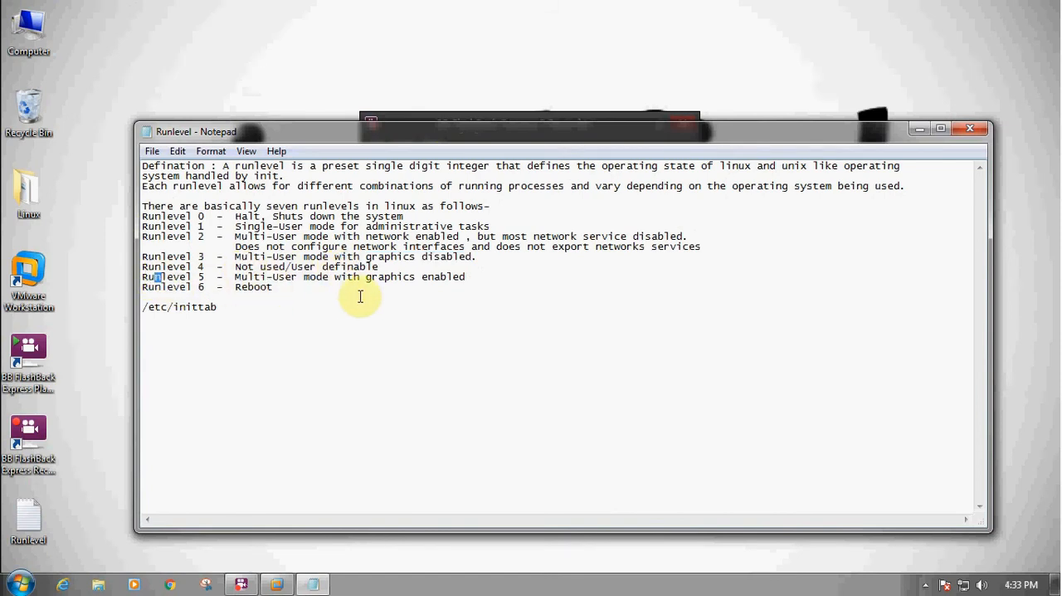
mouse_move(210, 277)
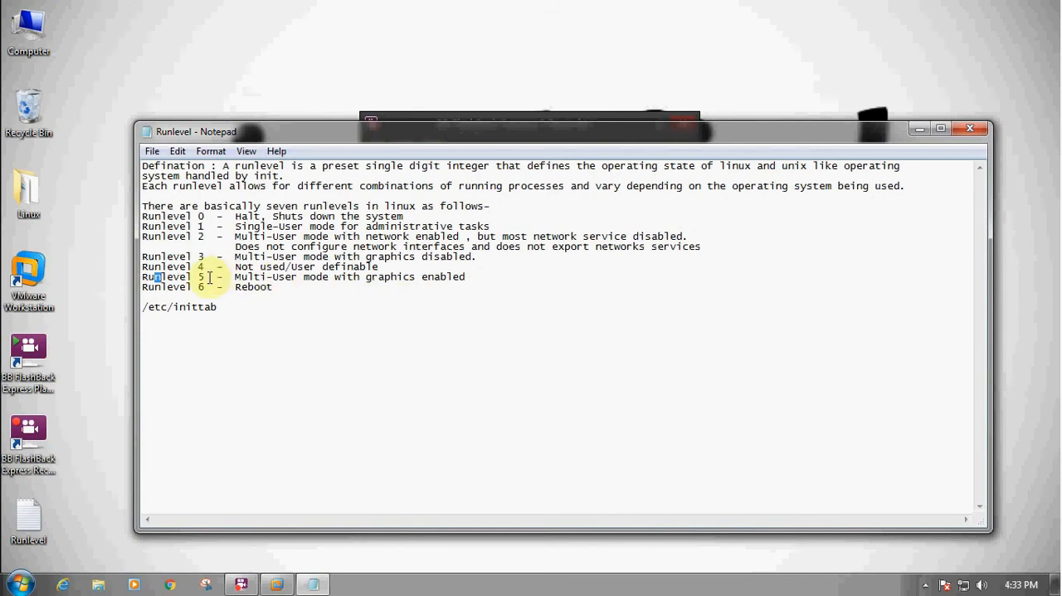
double_click(164, 276)
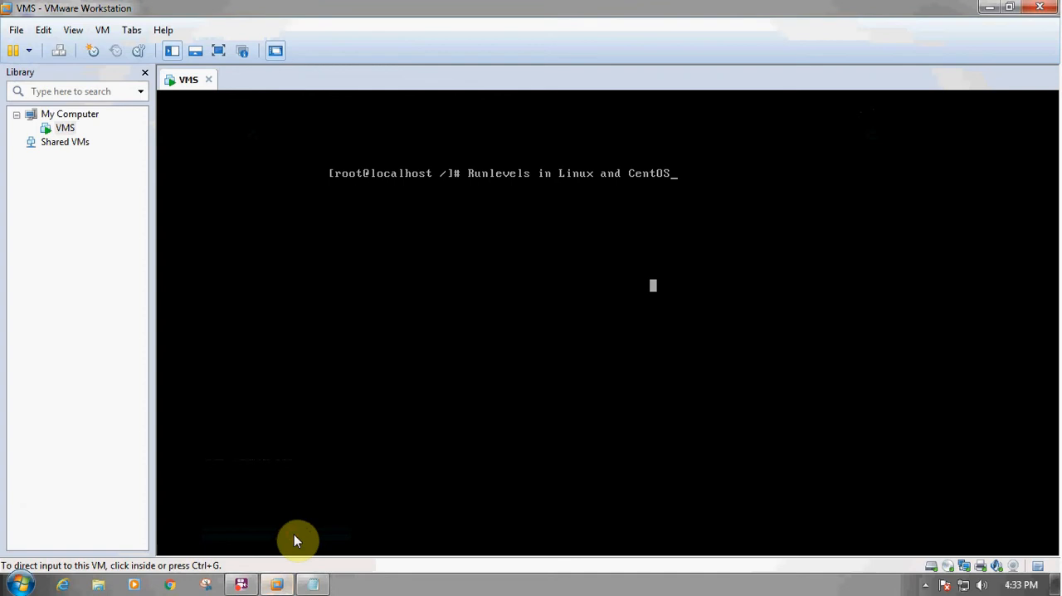
- Close the Library pane, capture input in the VM console, and add a fresh prompt
left_click(145, 72)
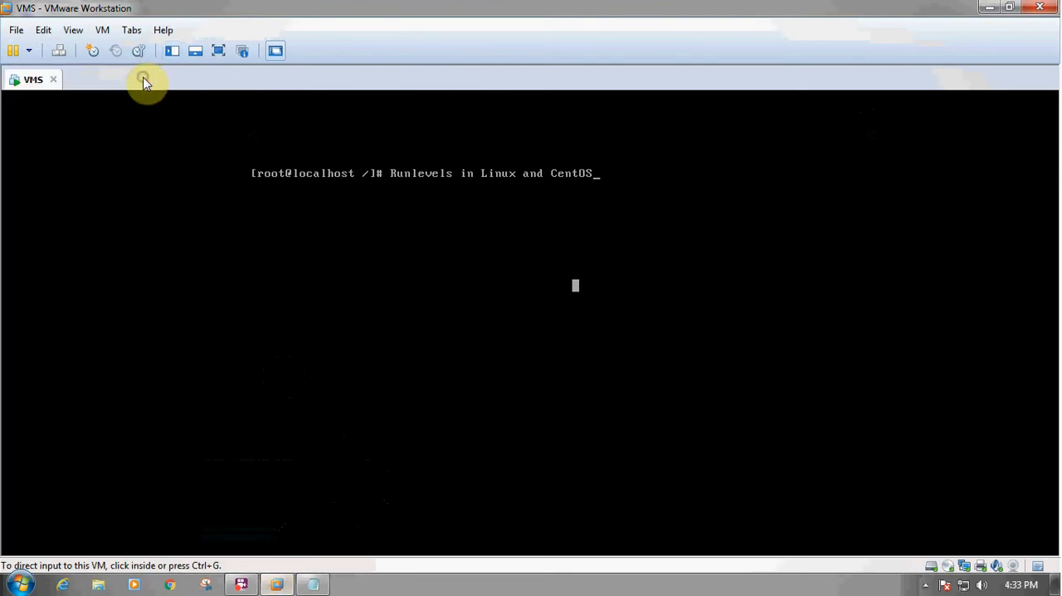
mouse_move(596, 259)
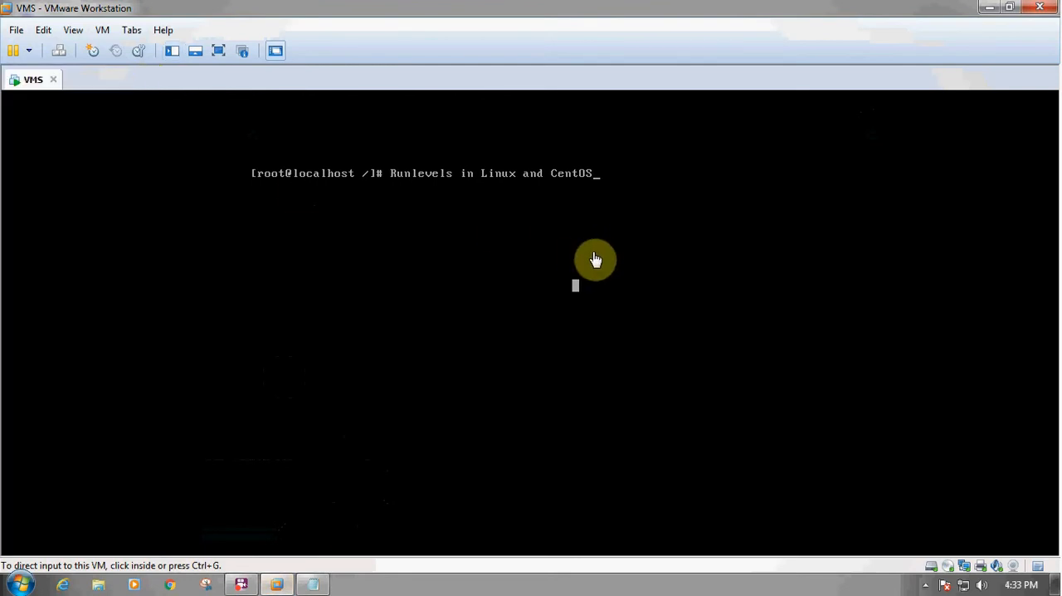
mouse_move(637, 223)
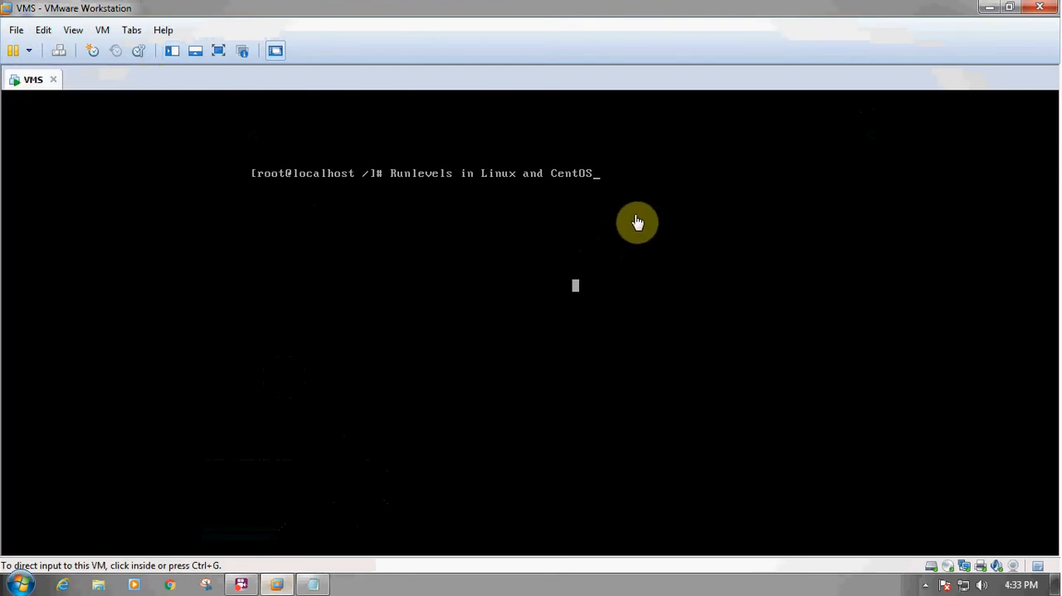
left_click(637, 222)
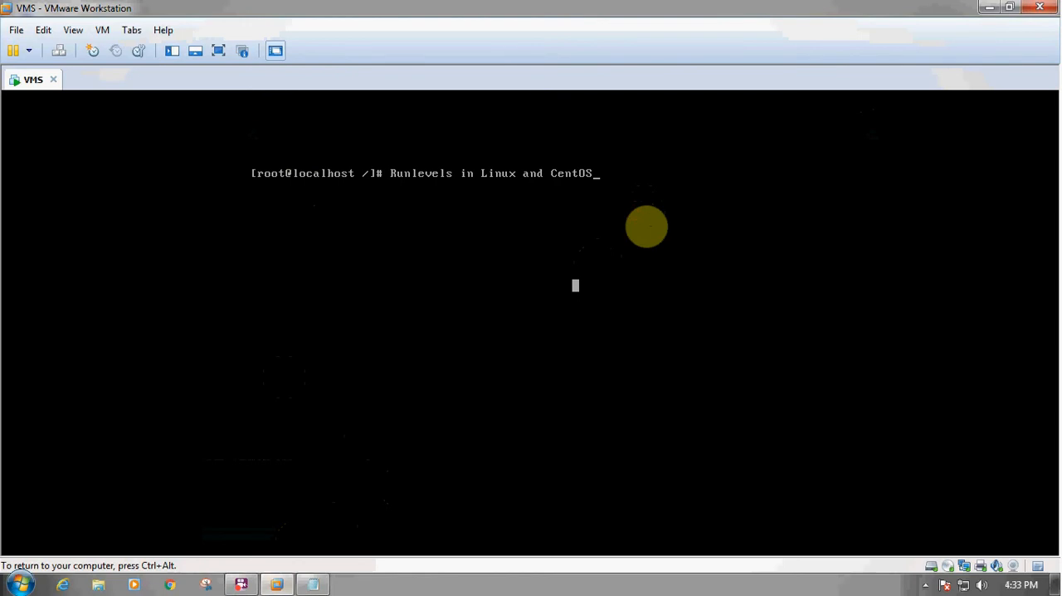
key("Return")
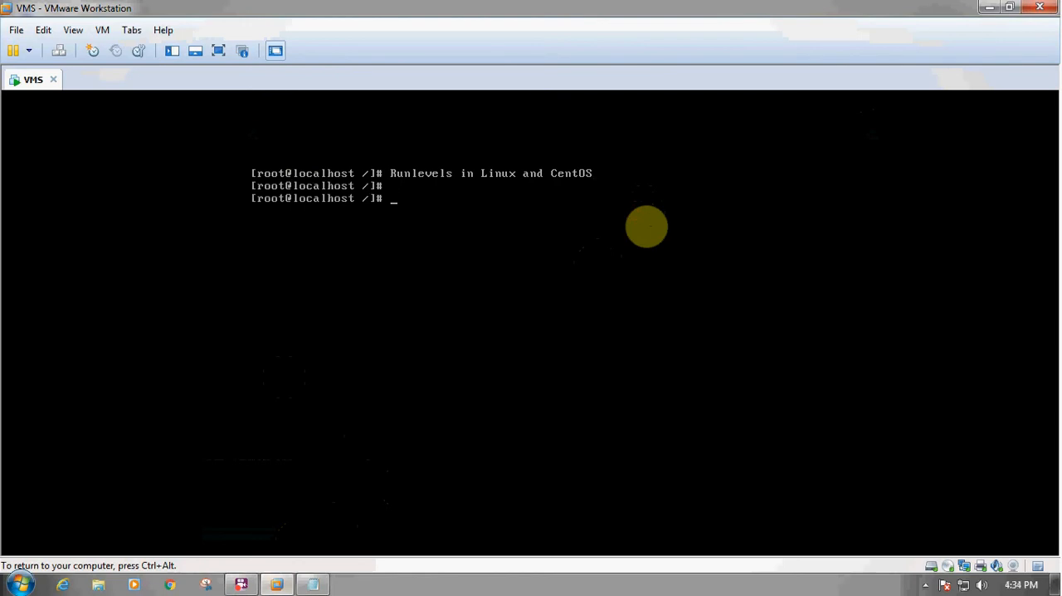
- Run runlevel in the CentOS shell to show the current runlevel, N 5
type("How to")
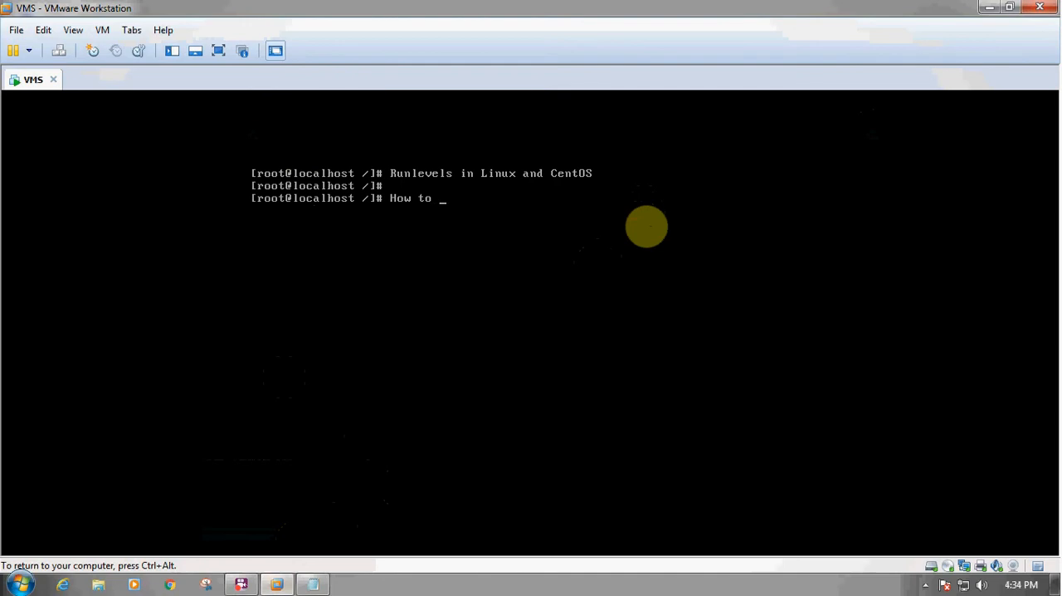
type("identi")
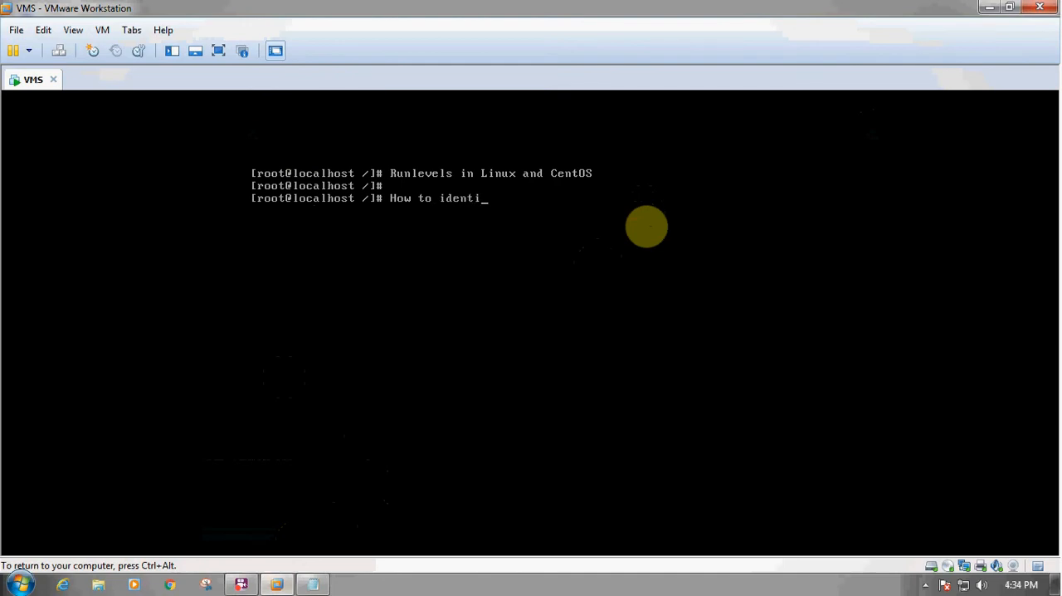
type("fy run")
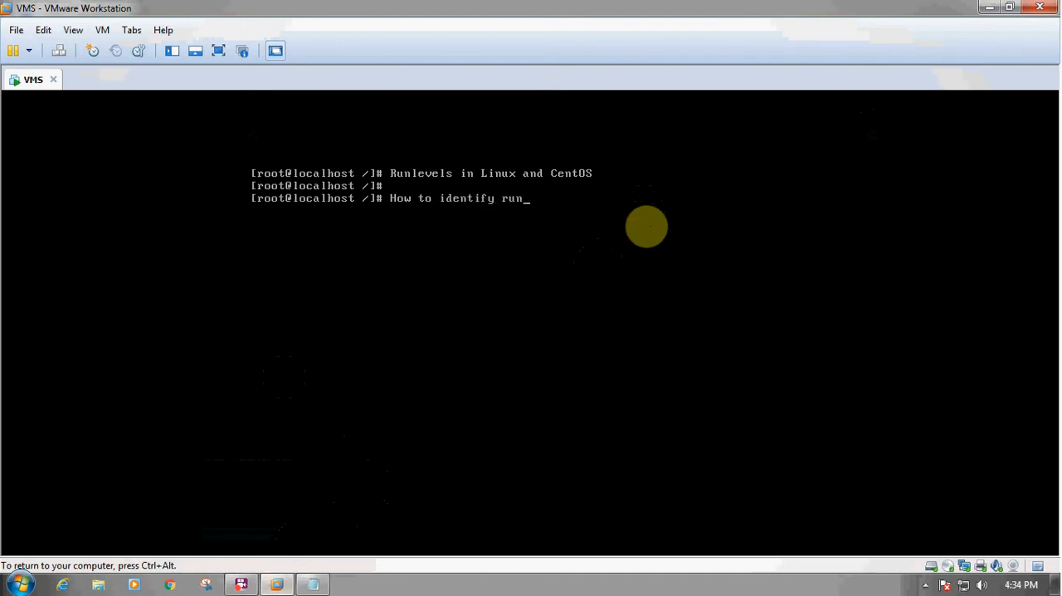
type("level")
type("r")
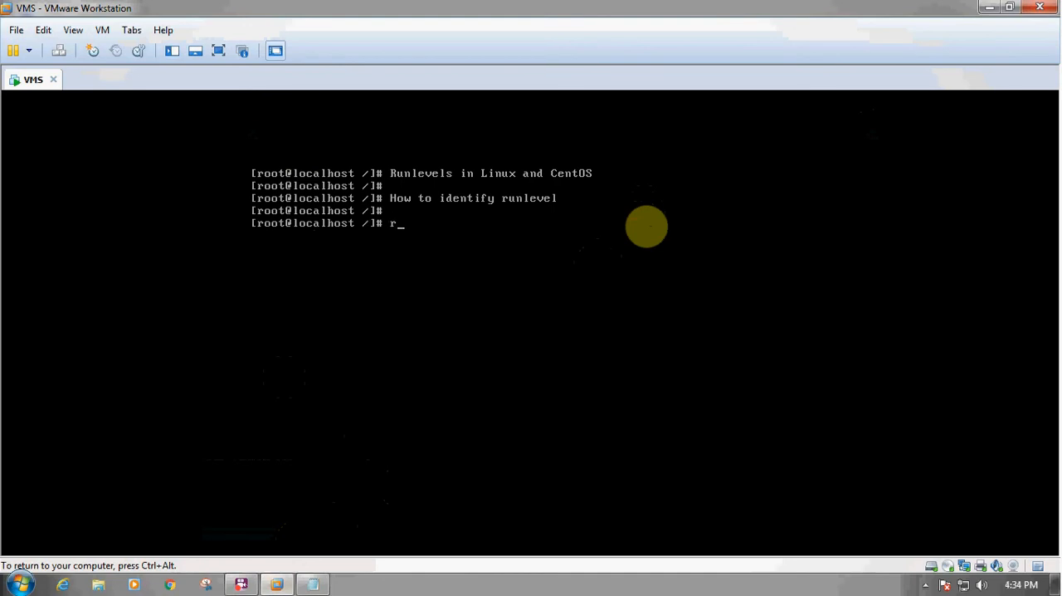
type("unleve")
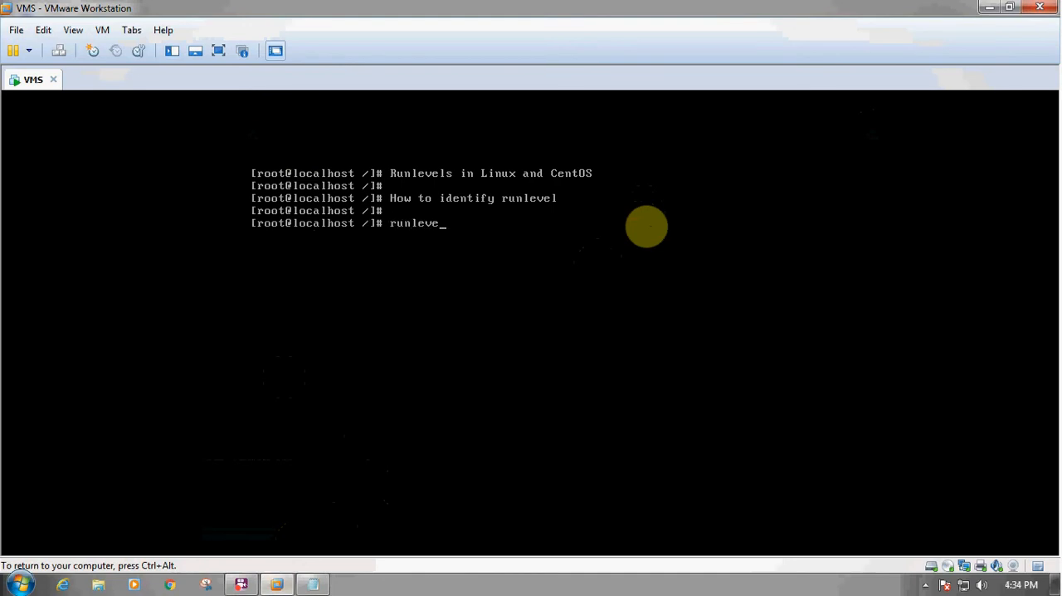
key("Return")
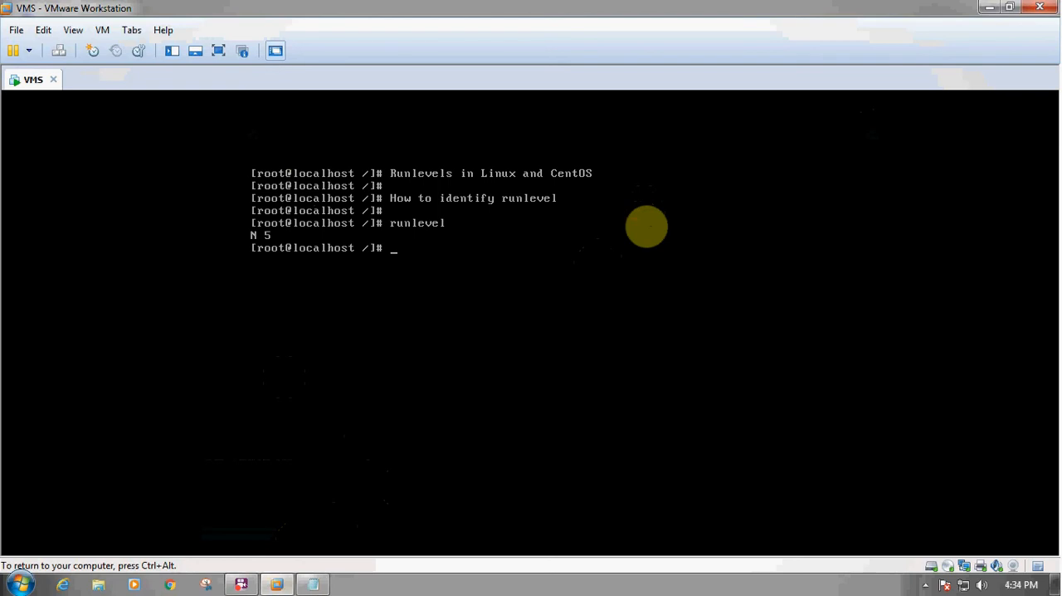
type("w")
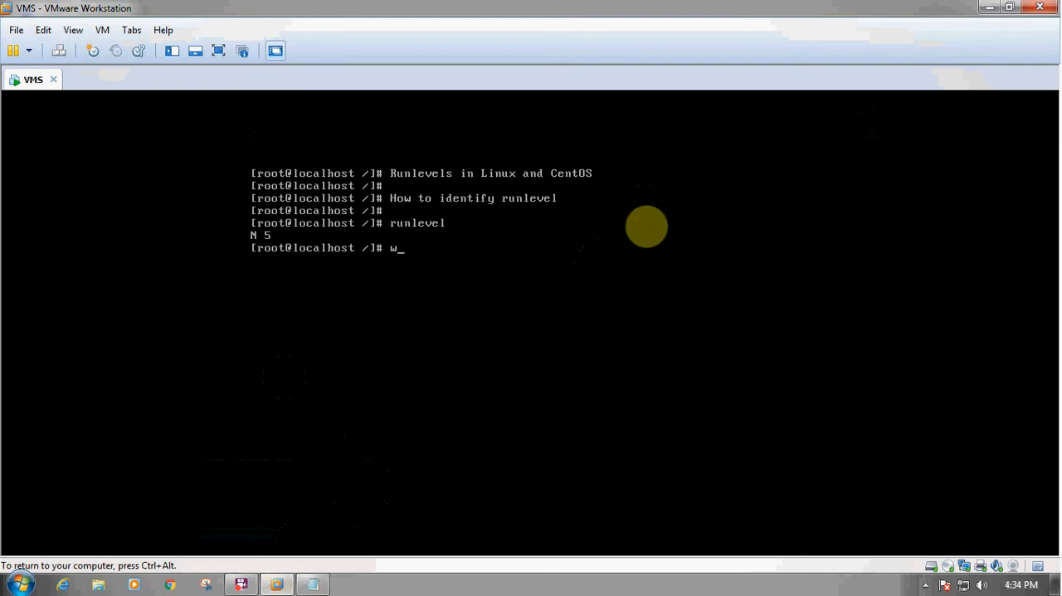
- Run who -r to show run-level 5 and its start time, then add a blank prompt
type("ho")
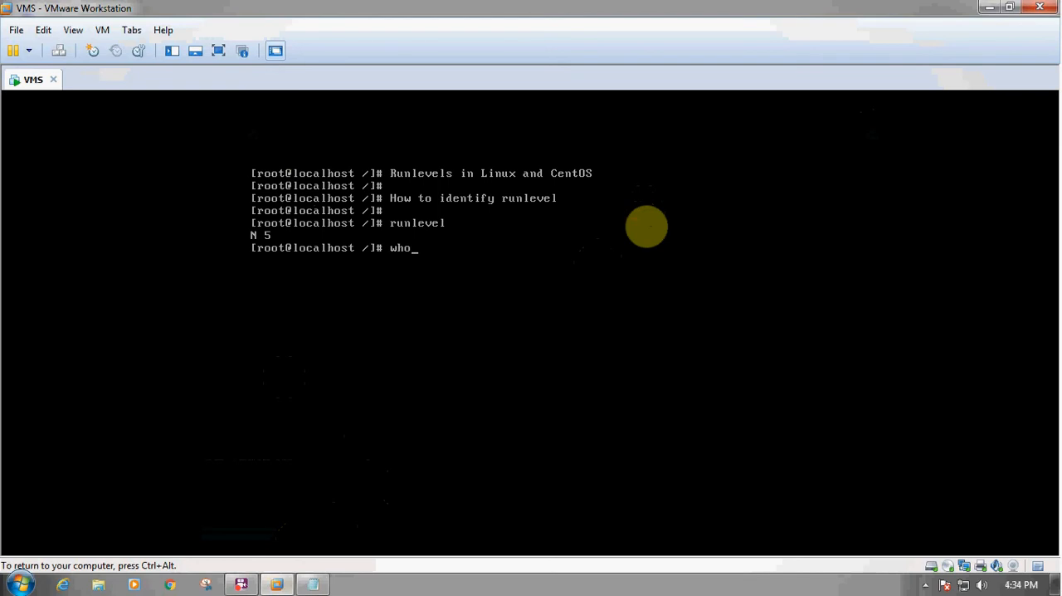
type("-r")
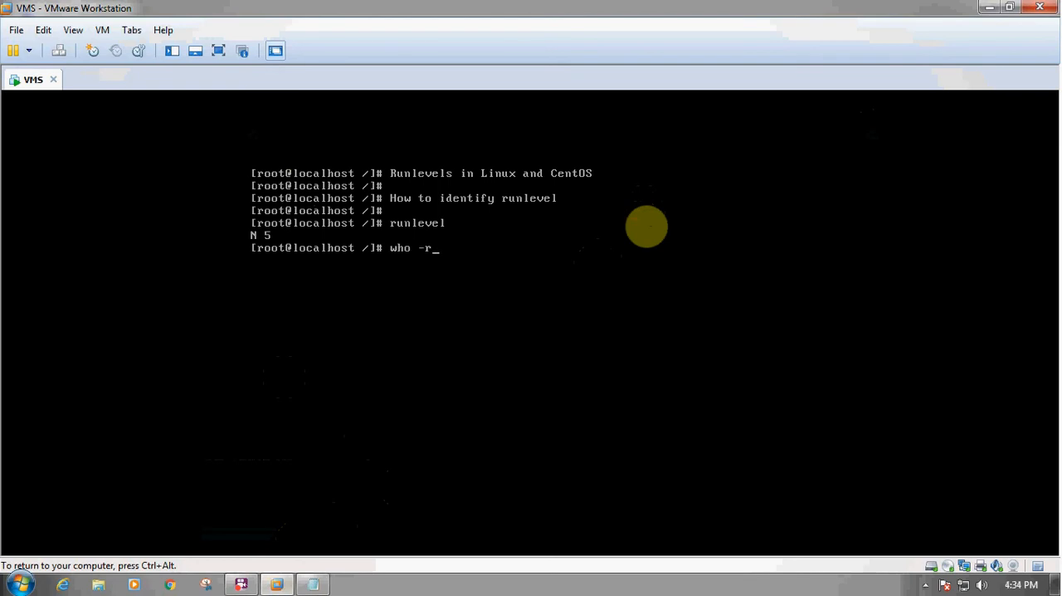
key("Return")
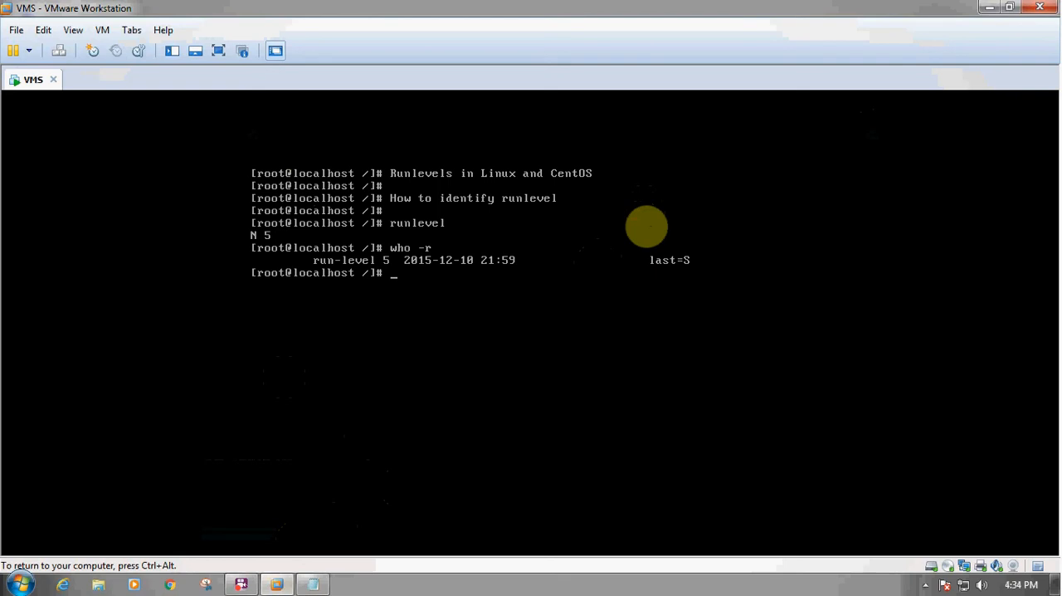
key("Return")
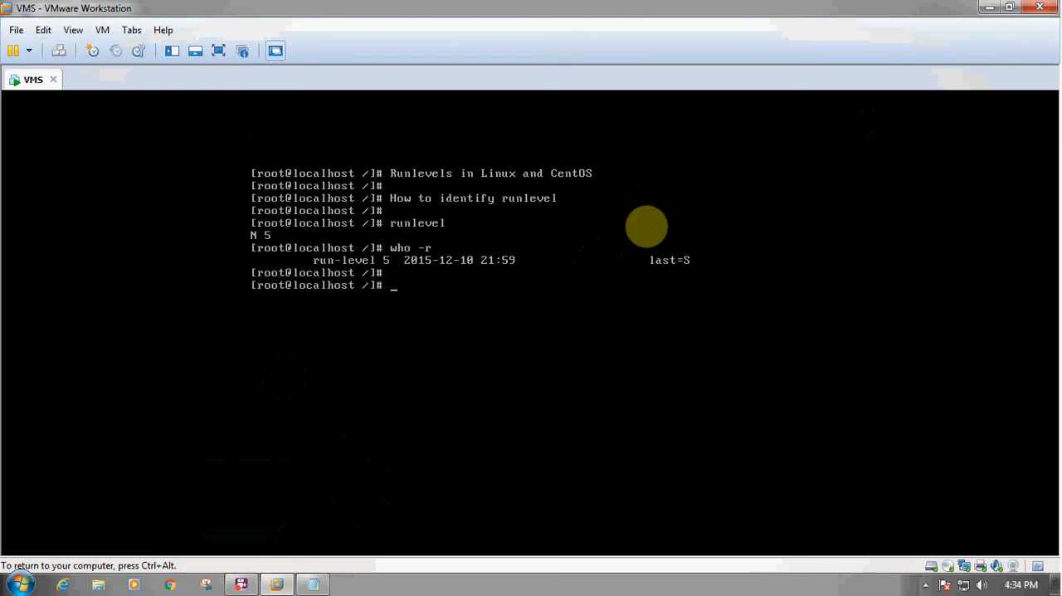
- Switch to runlevel 3 with init 3 and confirm runlevel reports 5 3
type("init")
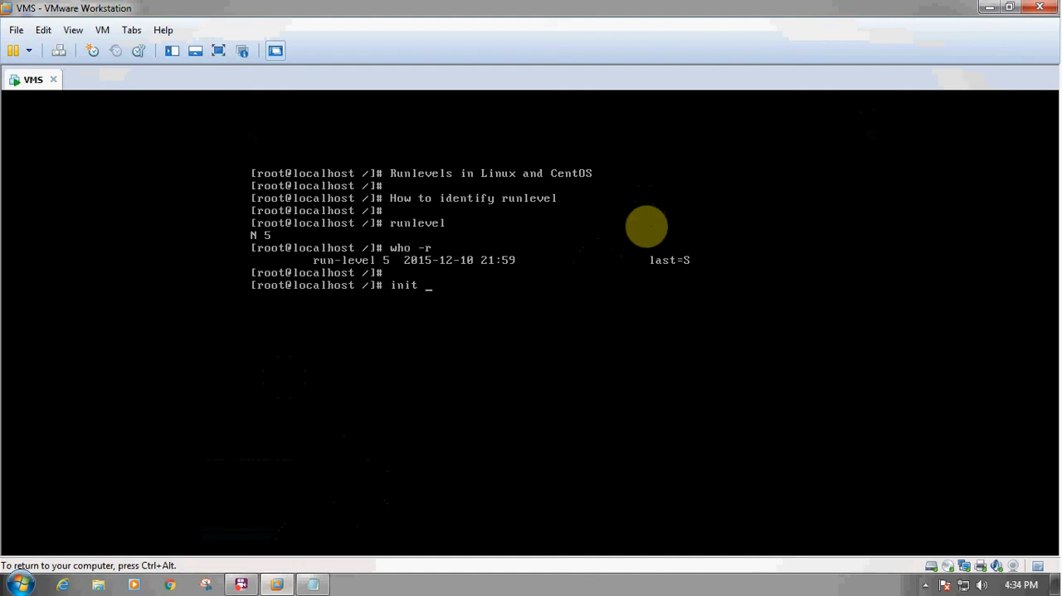
type("3")
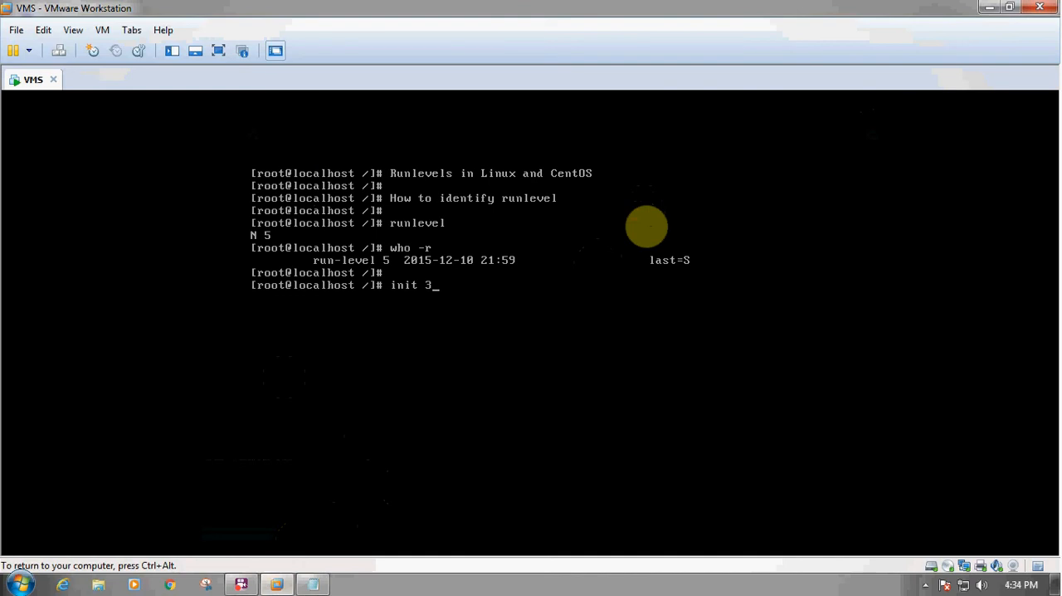
key("Return")
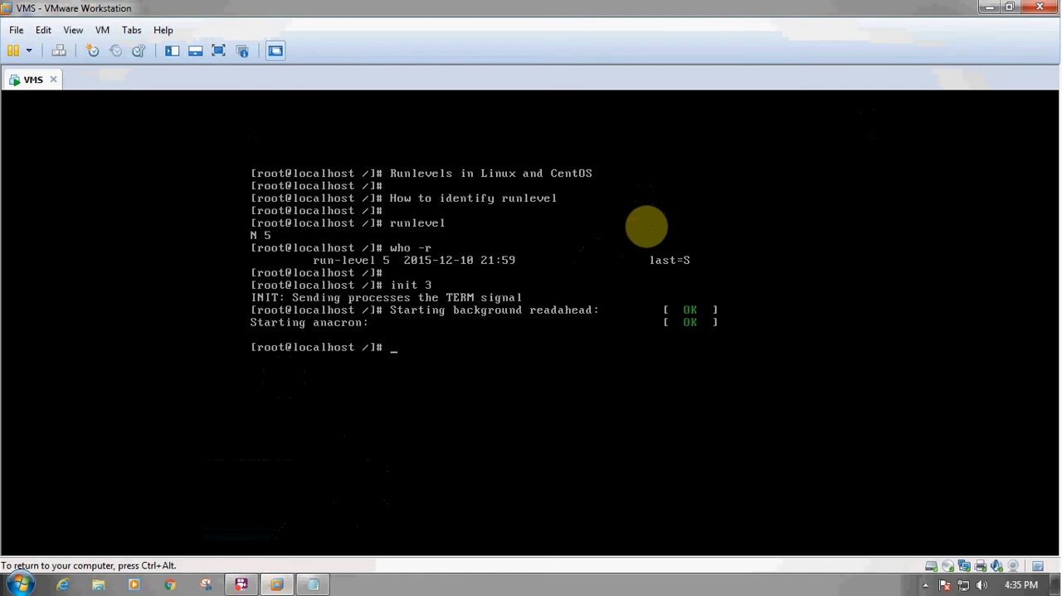
type("runl")
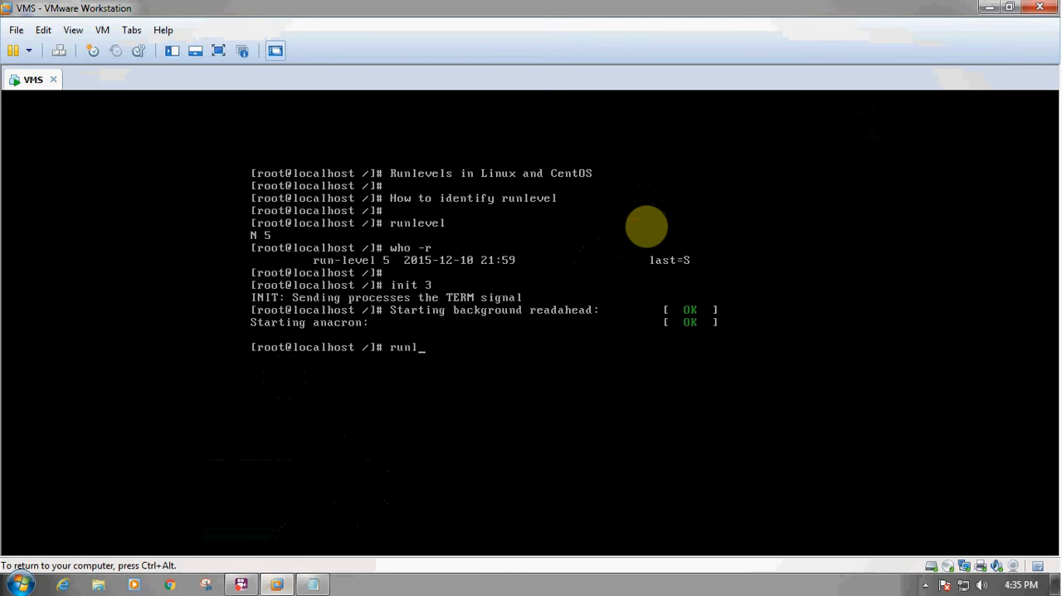
type("evel")
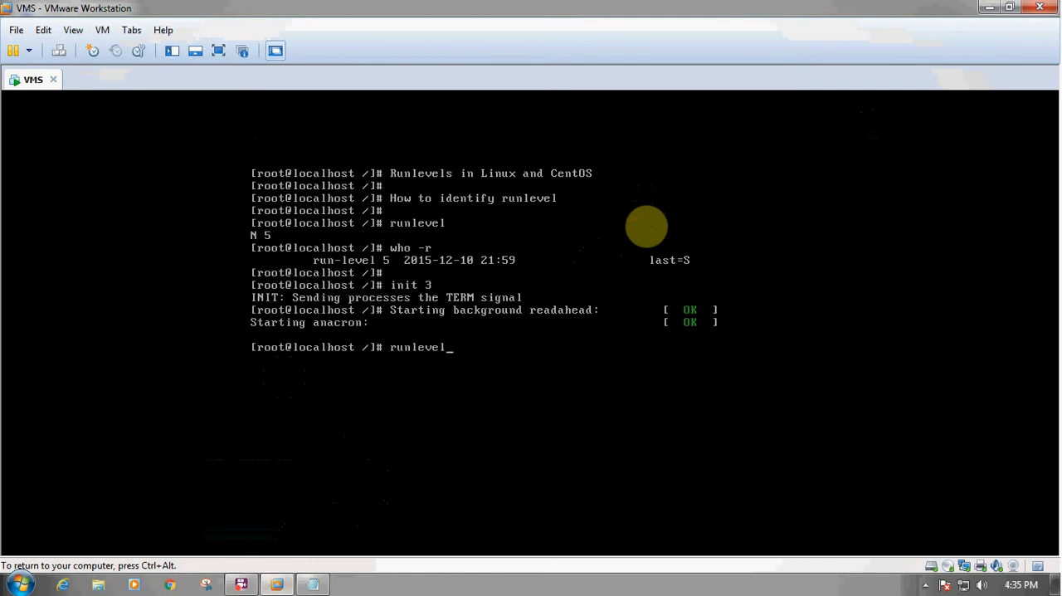
key("Return")
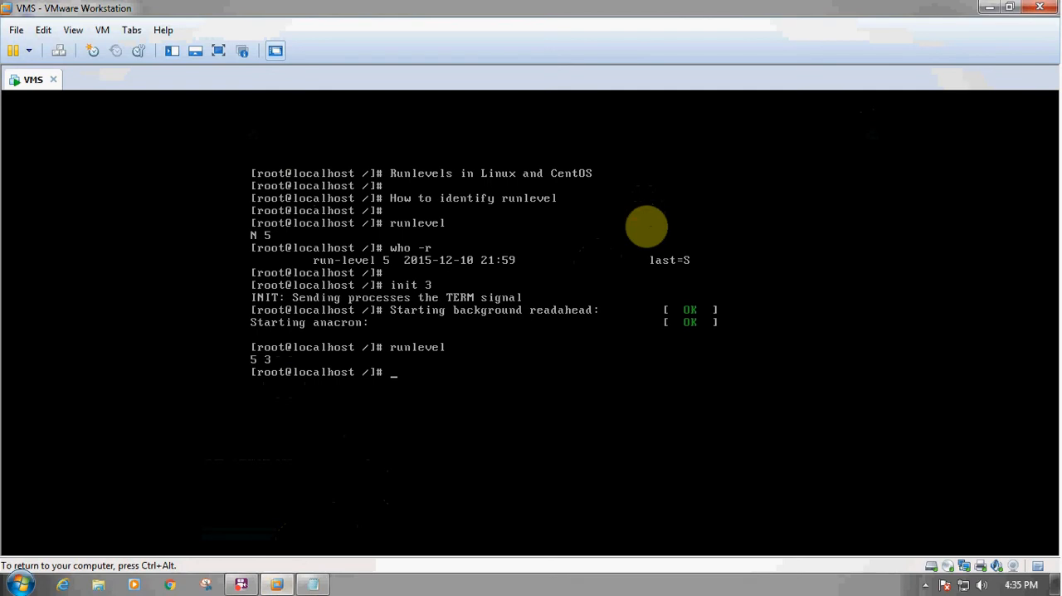
type("?")
type("/")
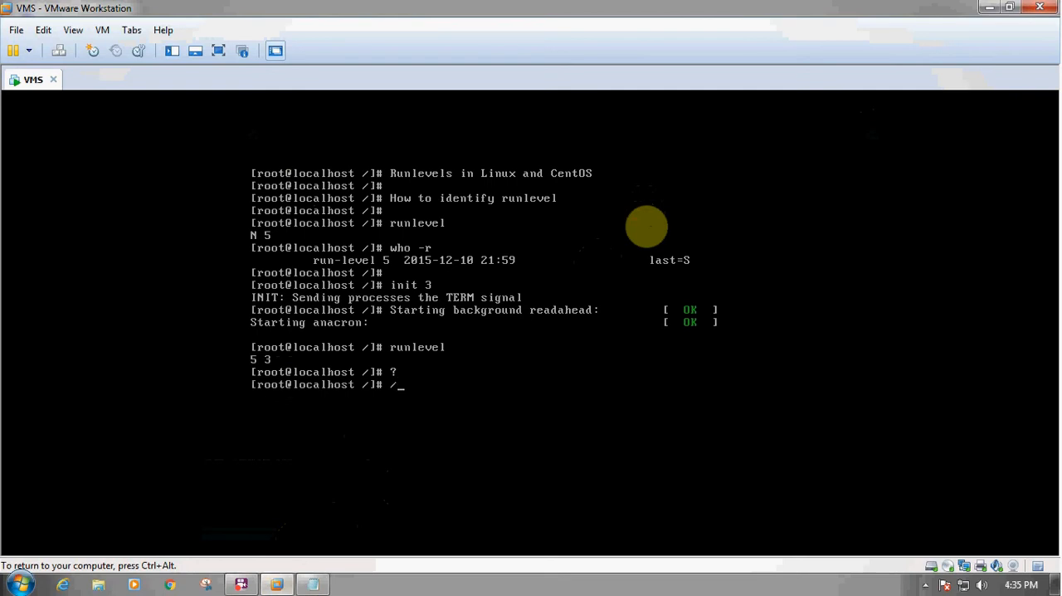
- Enter the /etc/inittab path at the shell prompt
type("etc")
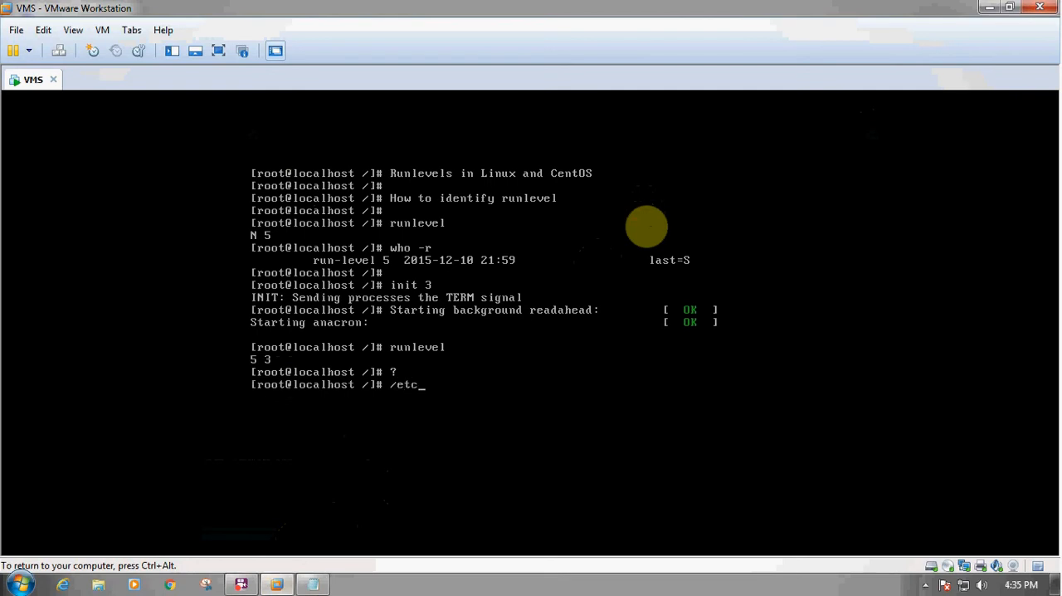
type("i/")
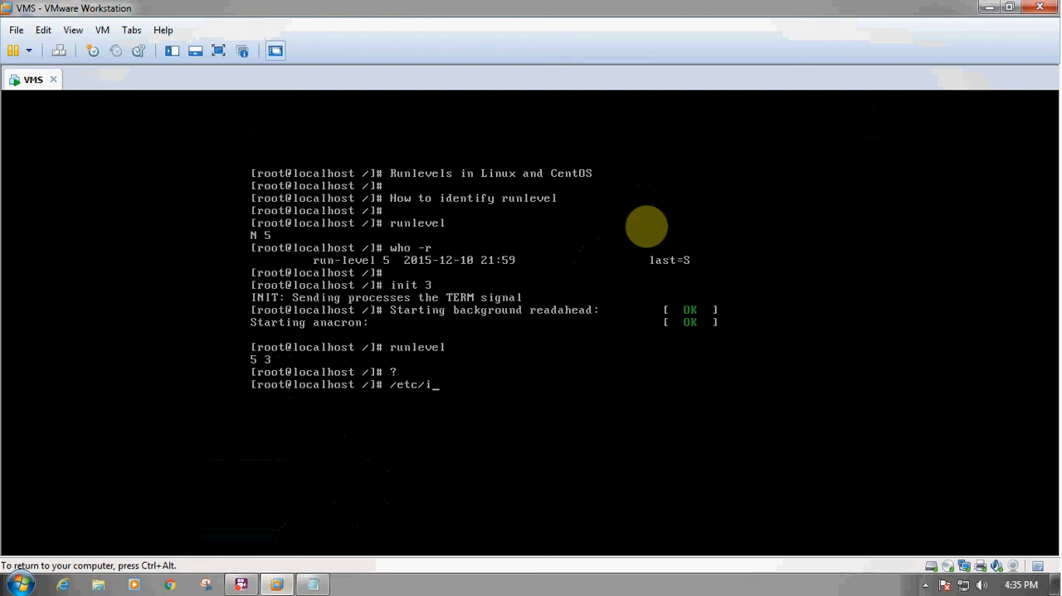
type("nitta")
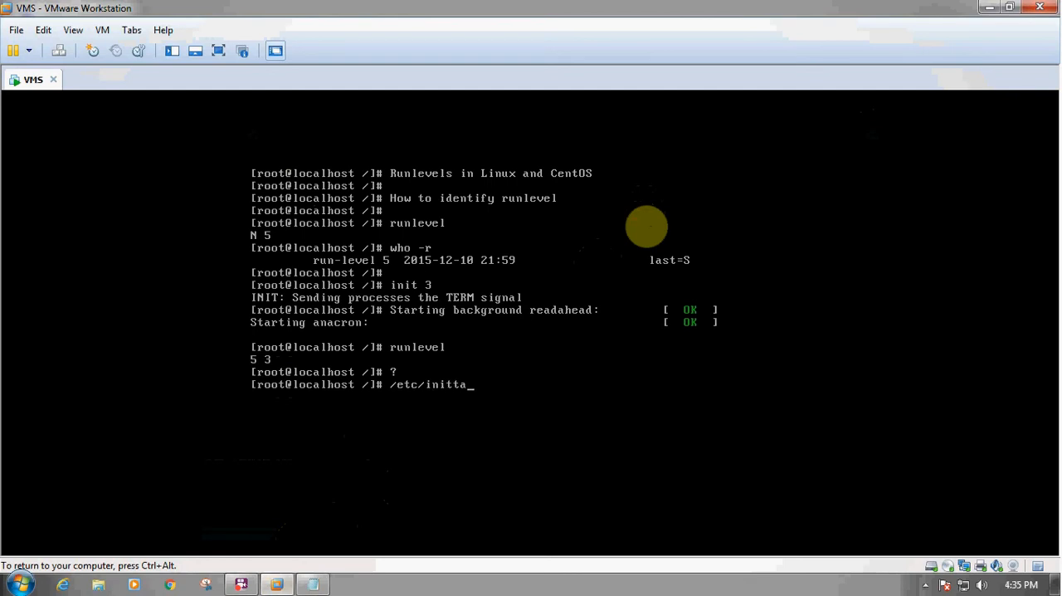
type("b")
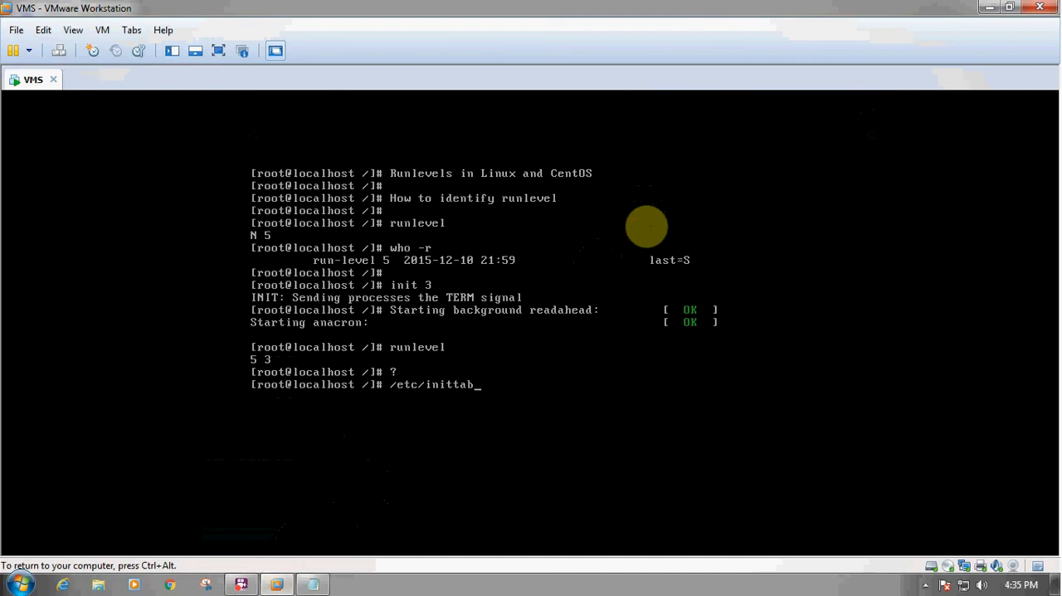
key("Return")
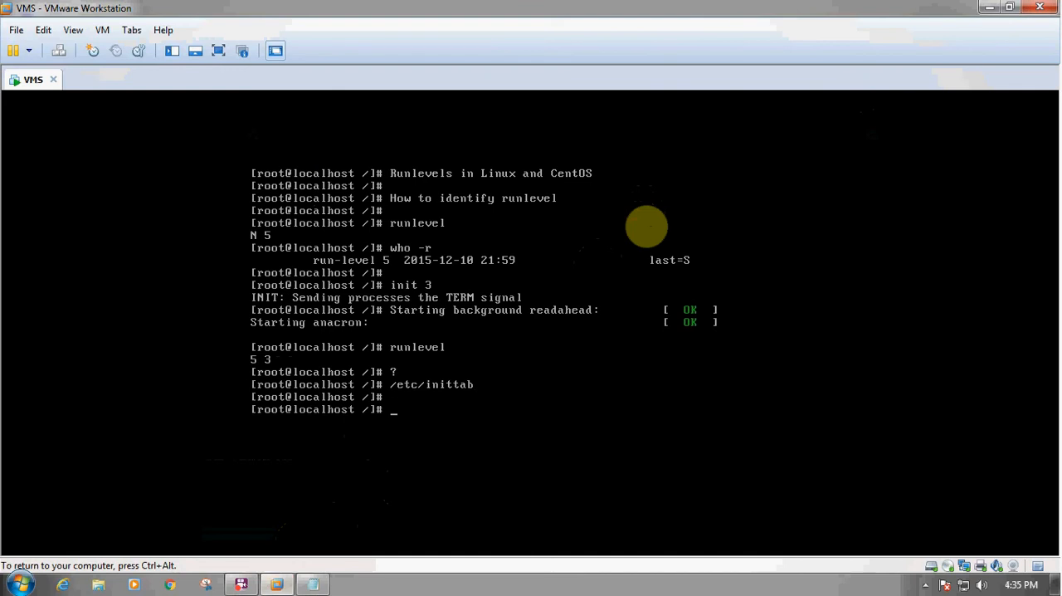
- Change into /etc and list its files in long format with ls -l
type("cd")
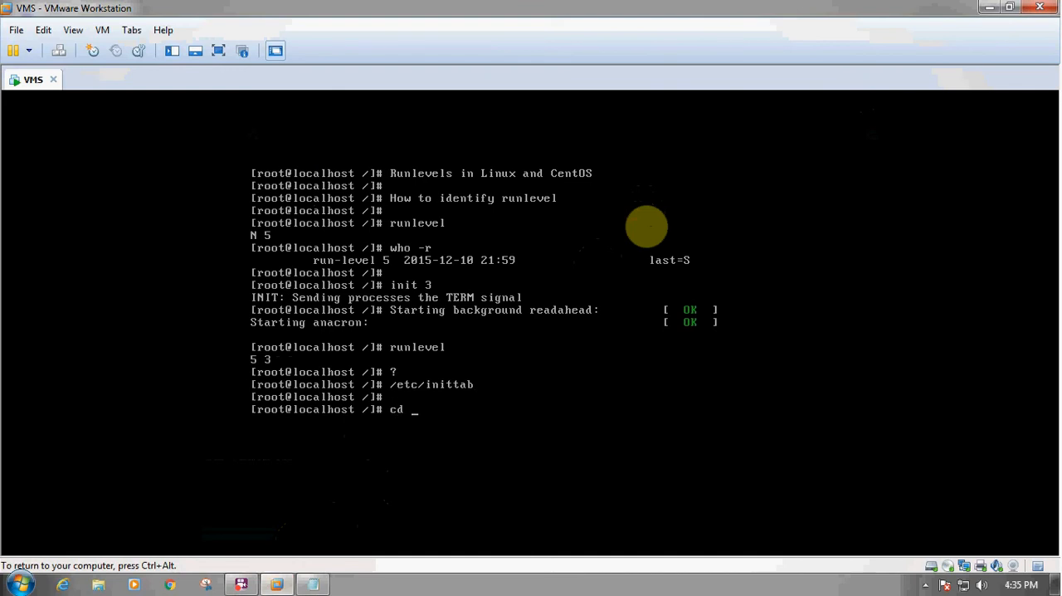
type("/e")
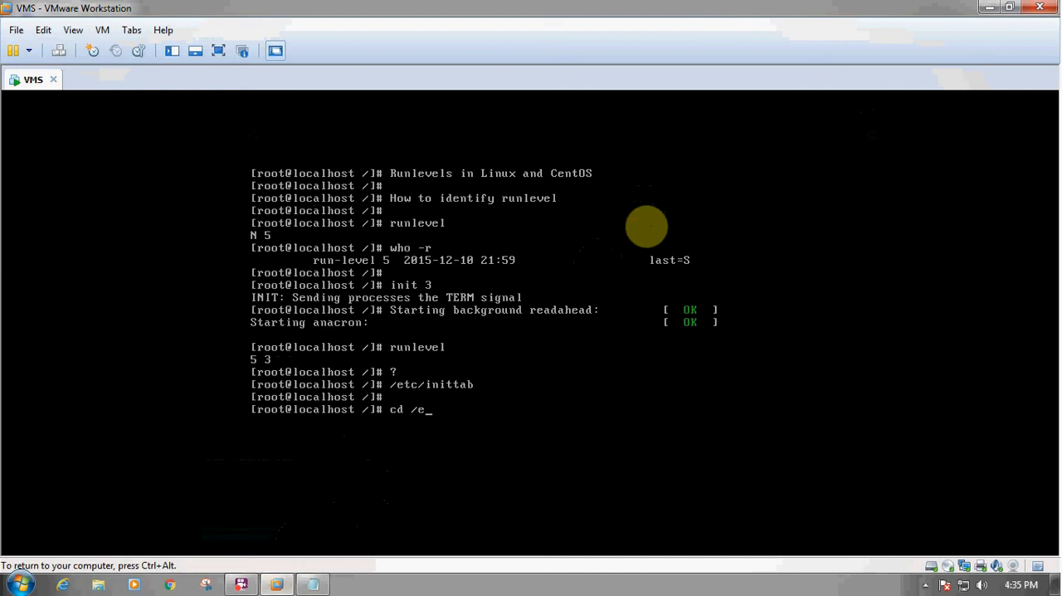
key("Return")
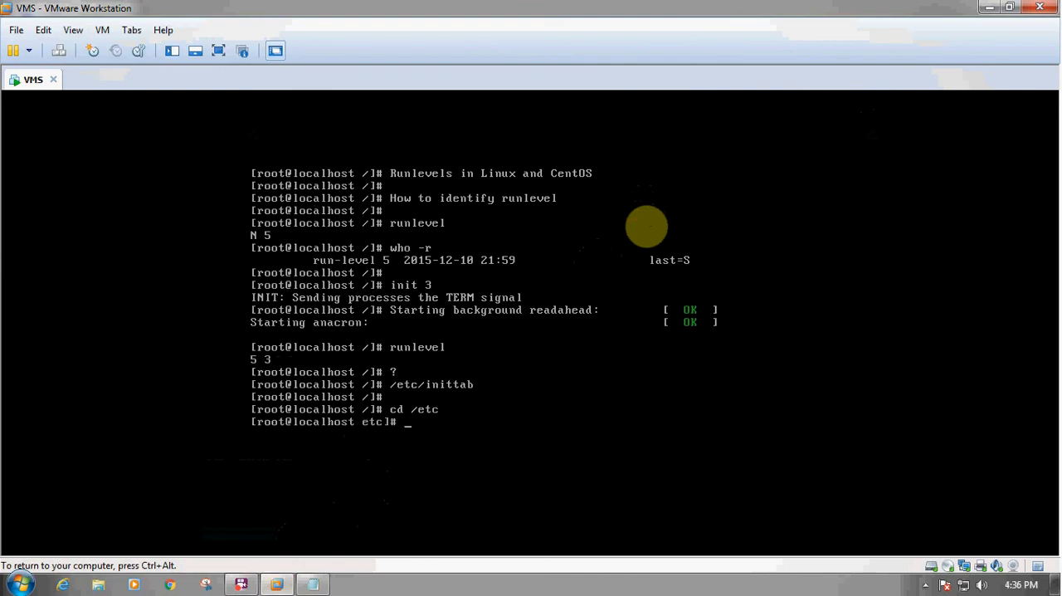
type("ls")
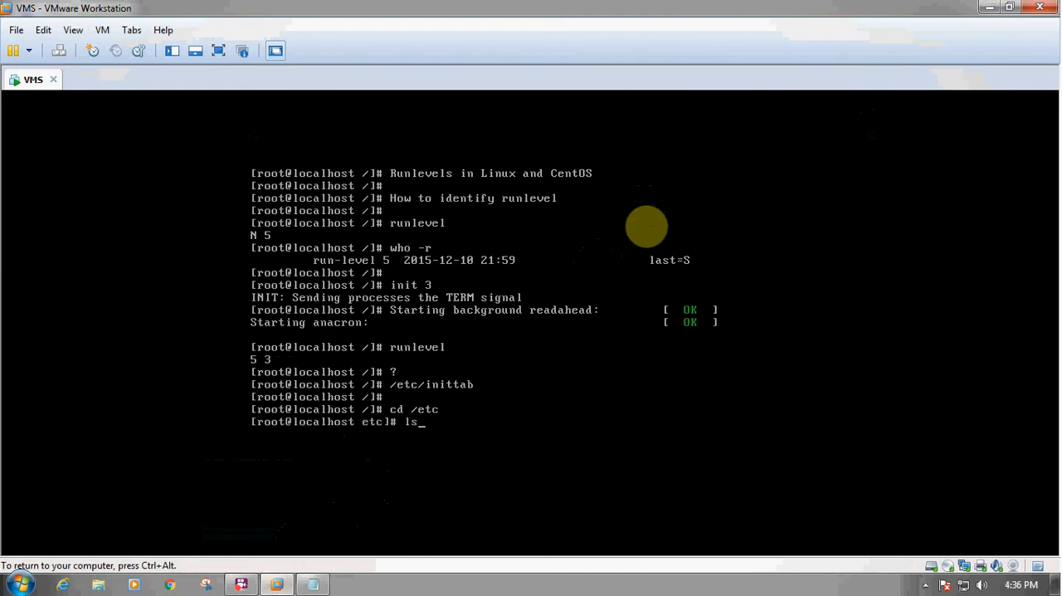
type("-l")
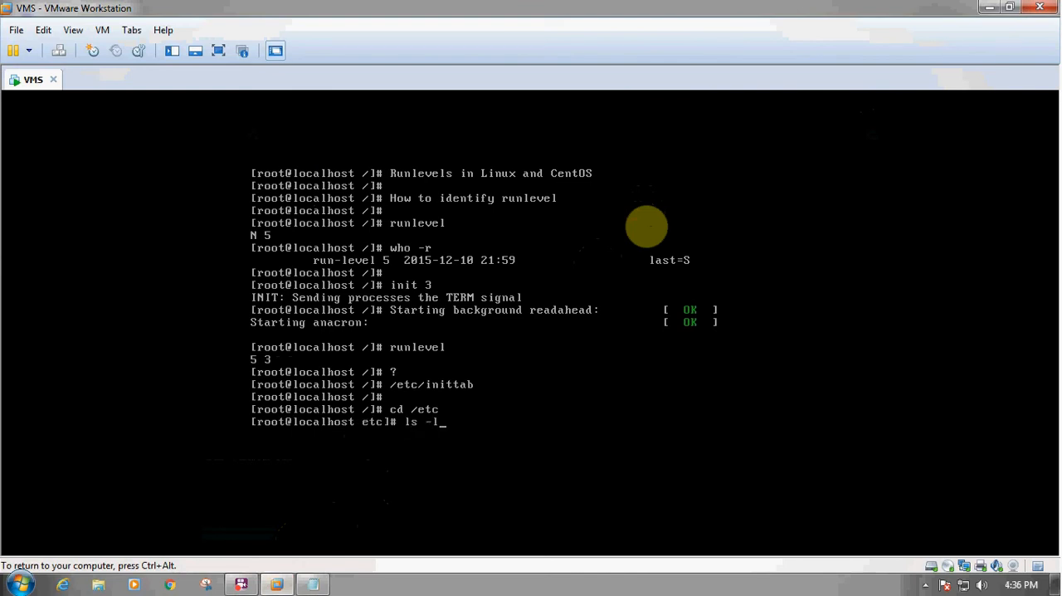
key("Return")
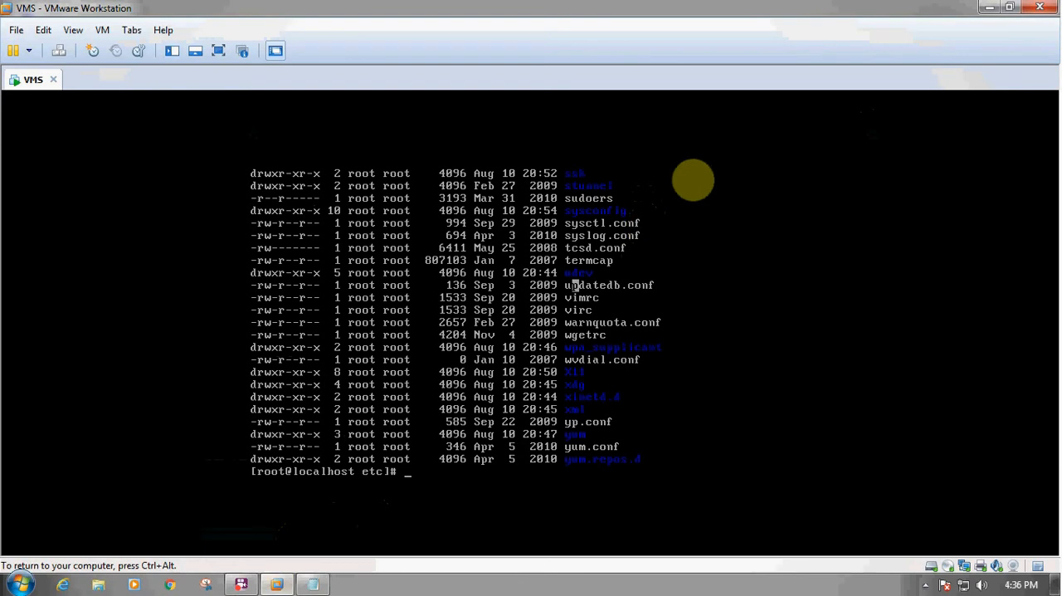
mouse_move(701, 473)
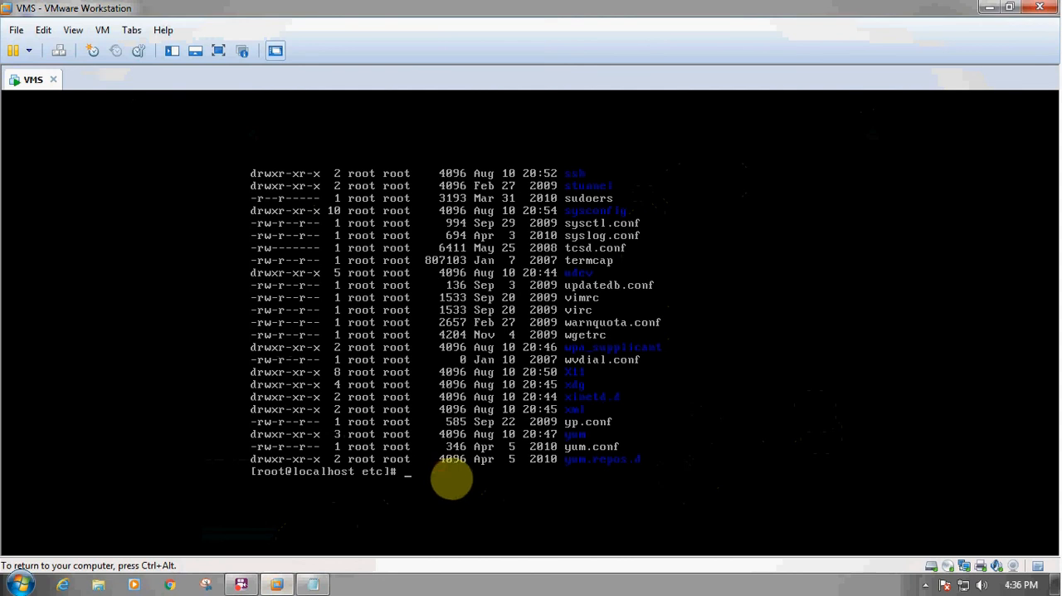
- Run ls -l inittab to show its root-owned, 1666-byte listing
type("ls")
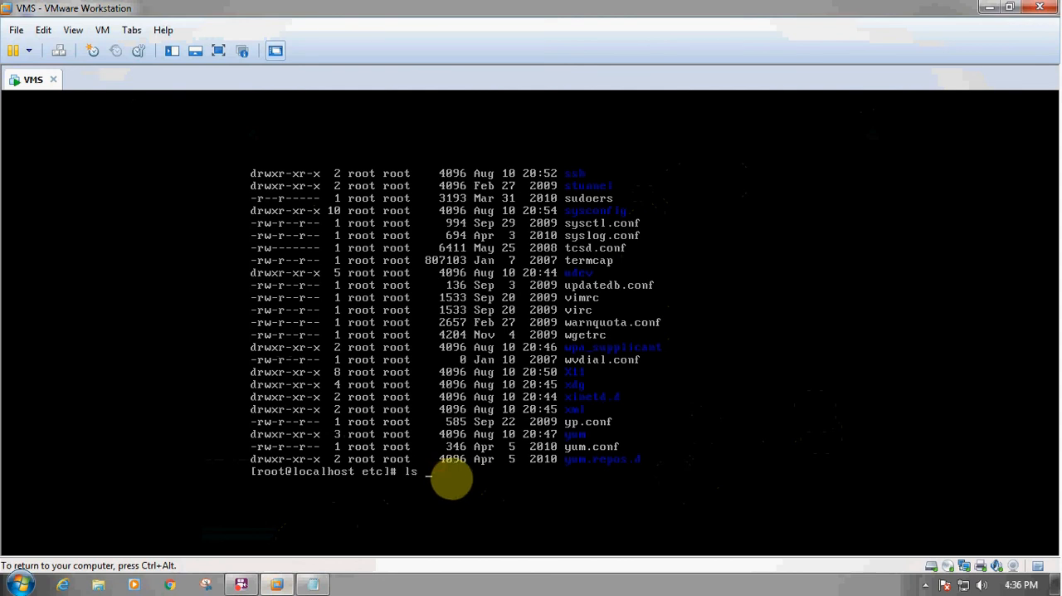
type("-l i")
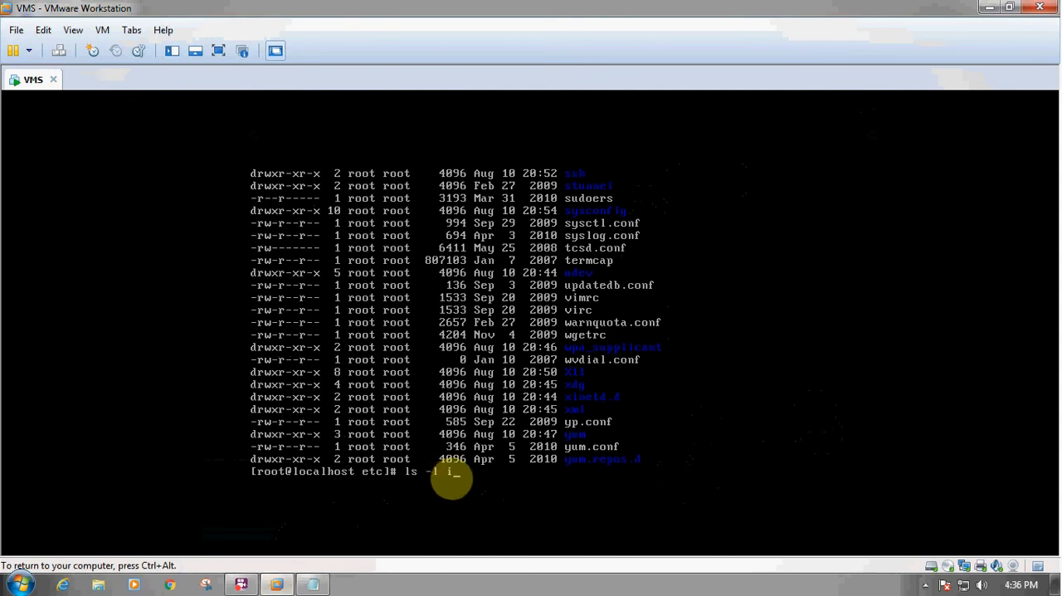
type("nittab")
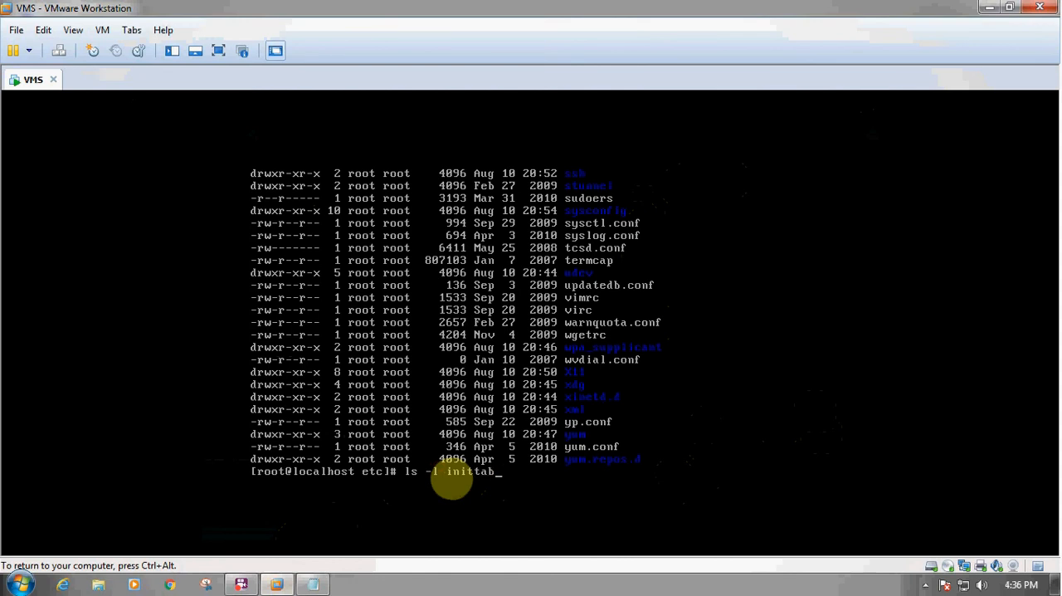
key("Return")
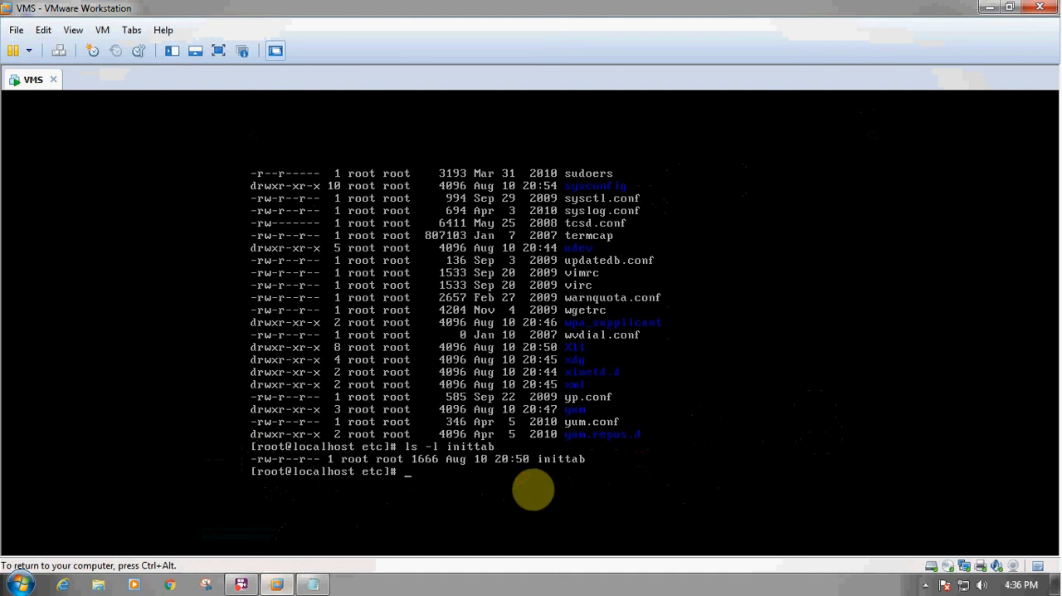
- Open /etc/inittab in vi, bringing up the E325 swap-file warning
type("vi")
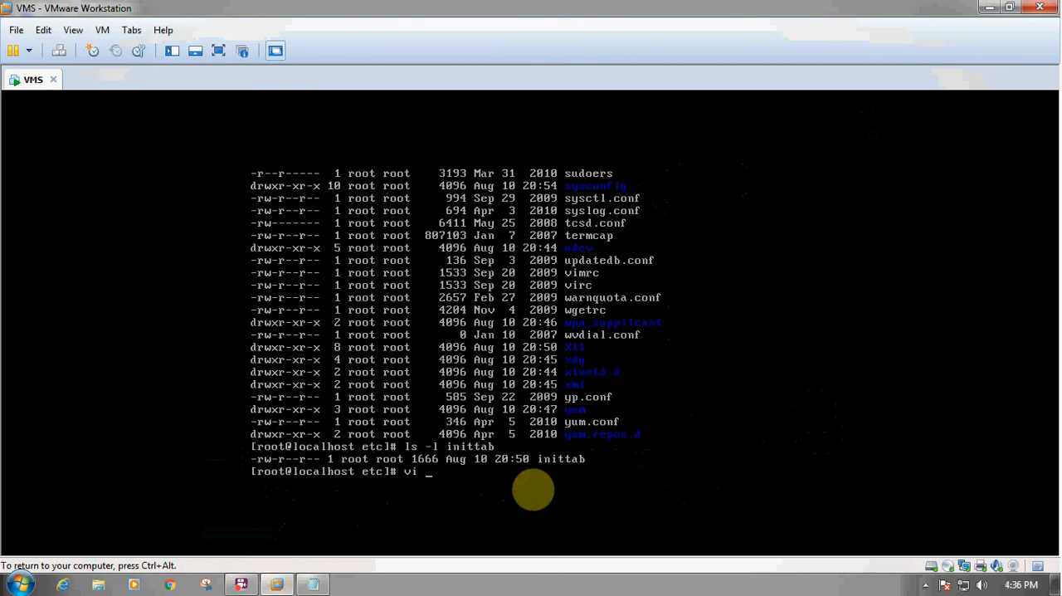
type("/e")
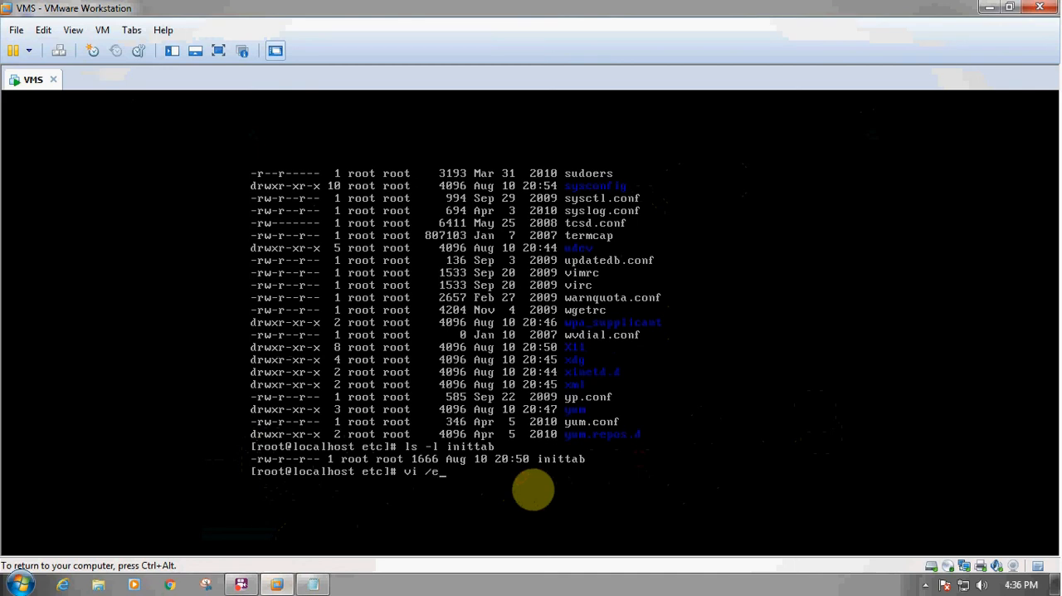
type("tc")
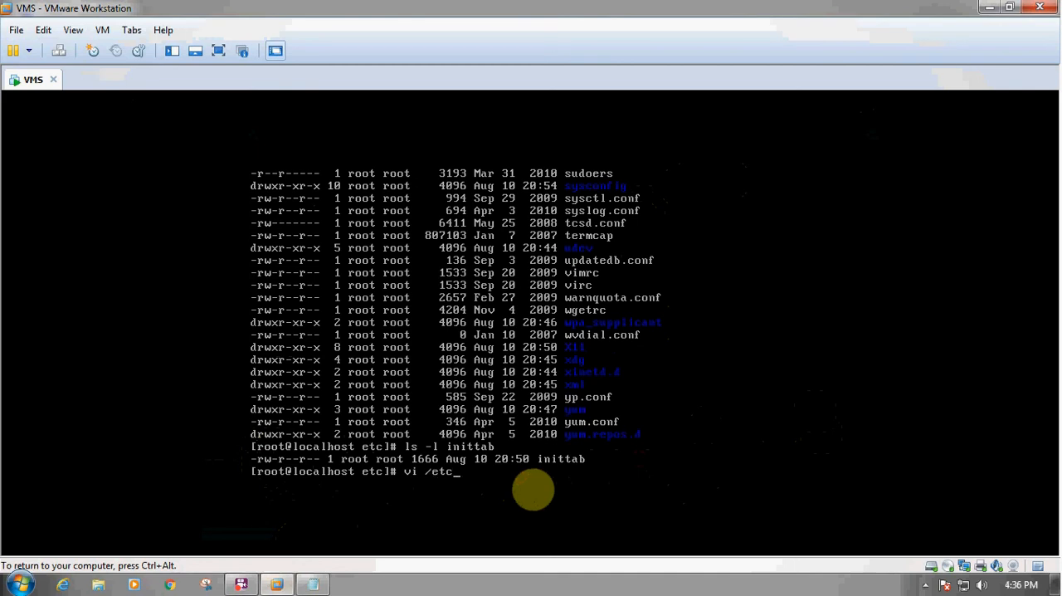
type("i/")
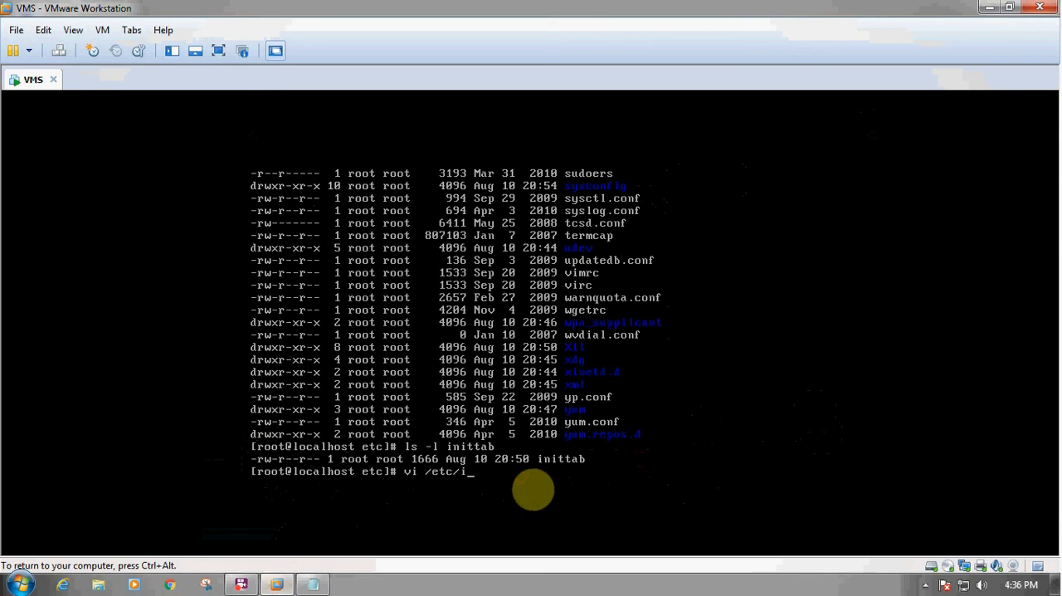
type("ni")
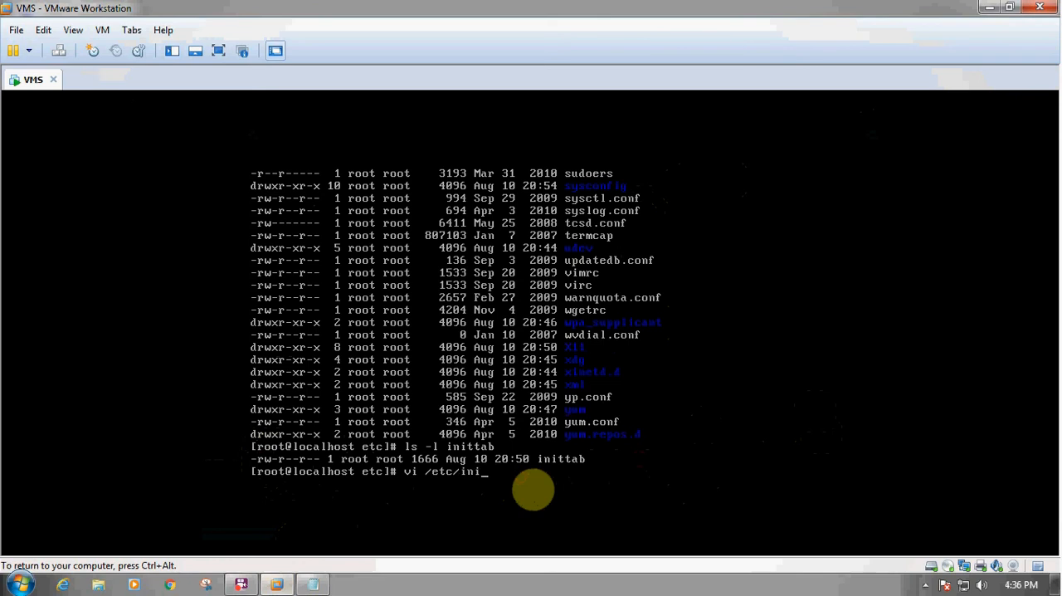
type("ttab")
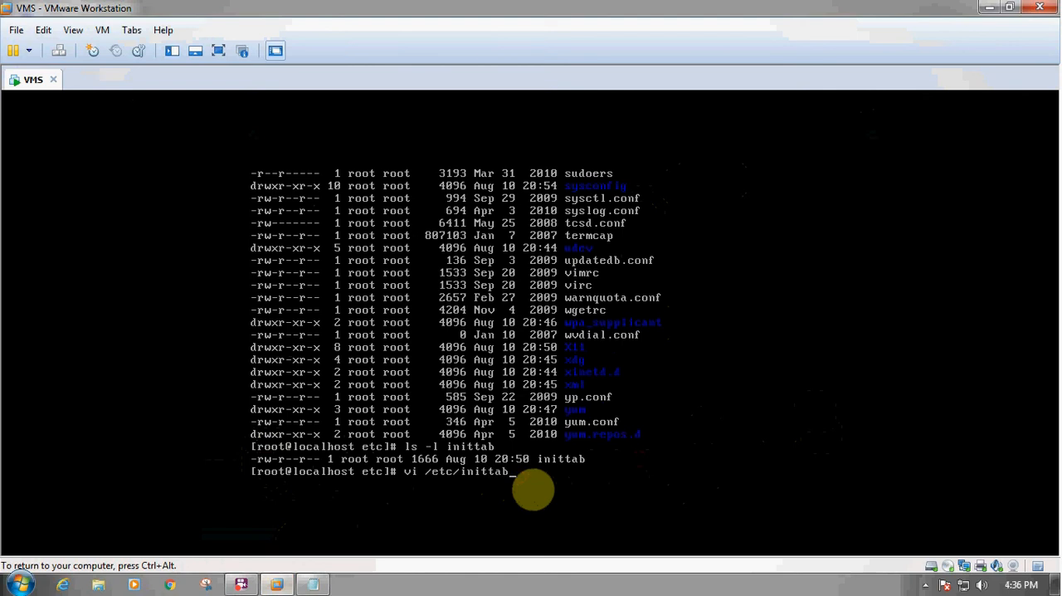
key("Return")
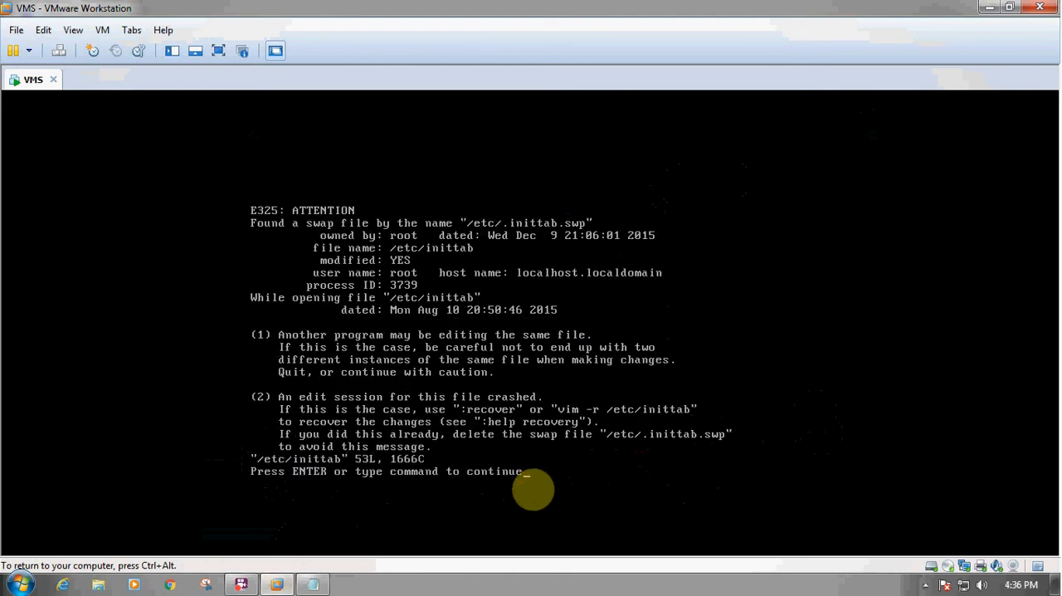
- Continue past the swap-file warning to view inittab's contents
key("Return")
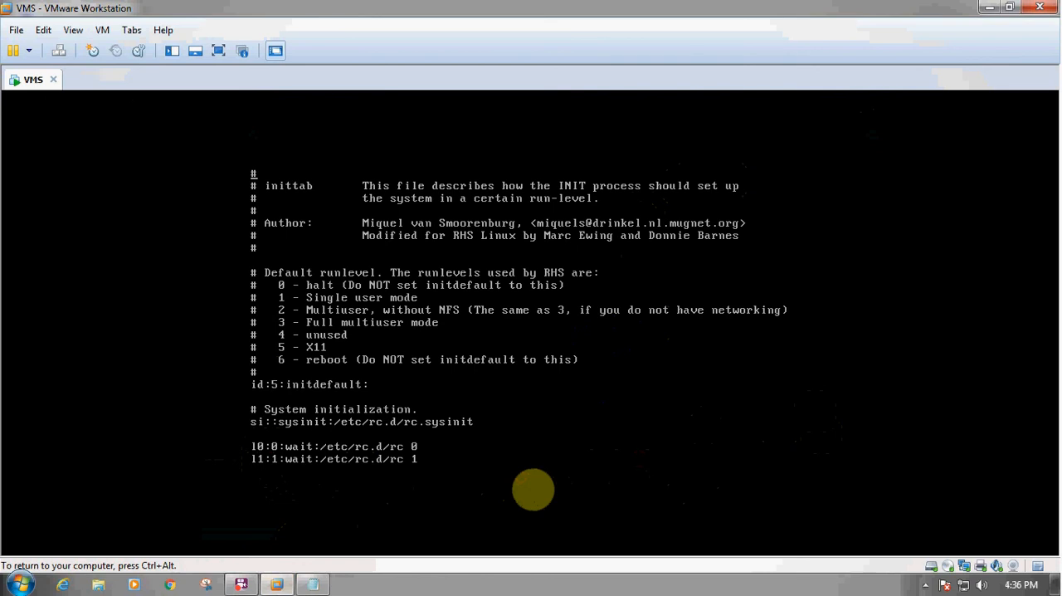
- Enter insert mode and exit it again without editing inittab
key("i")
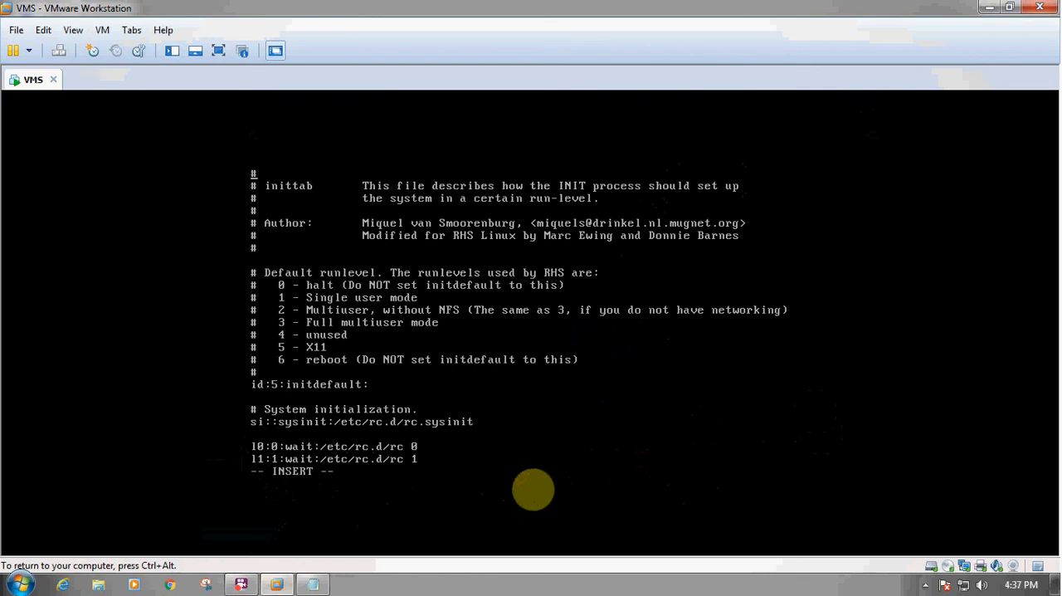
mouse_move(339, 484)
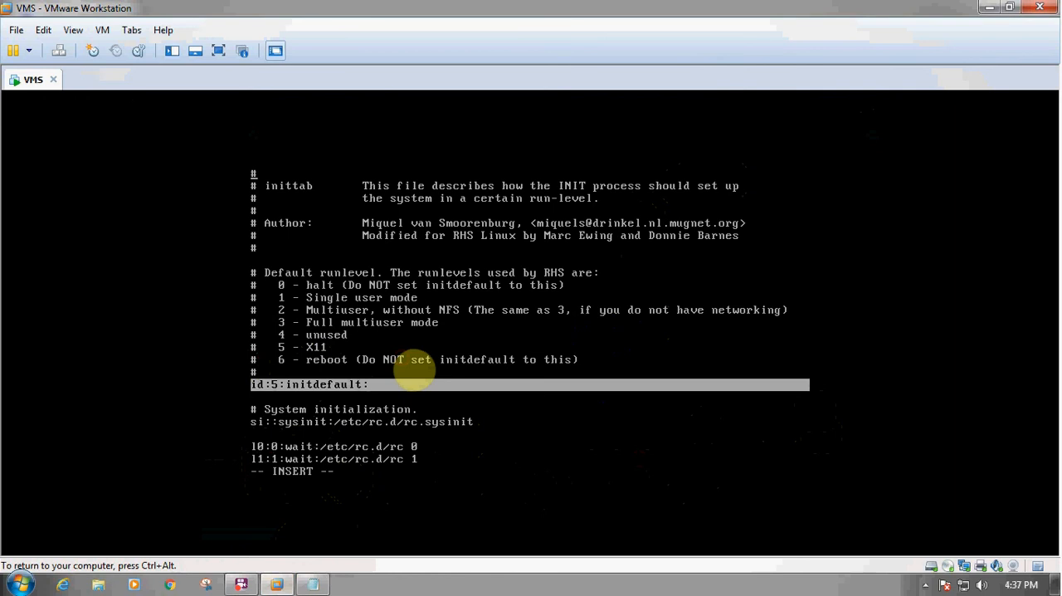
mouse_move(406, 487)
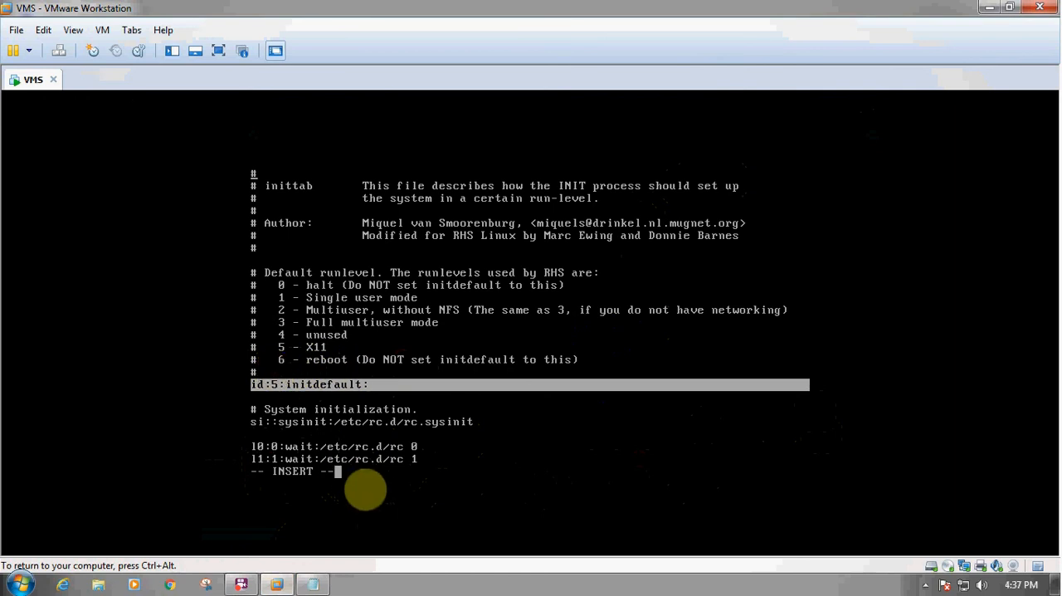
key("Escape")
type(":")
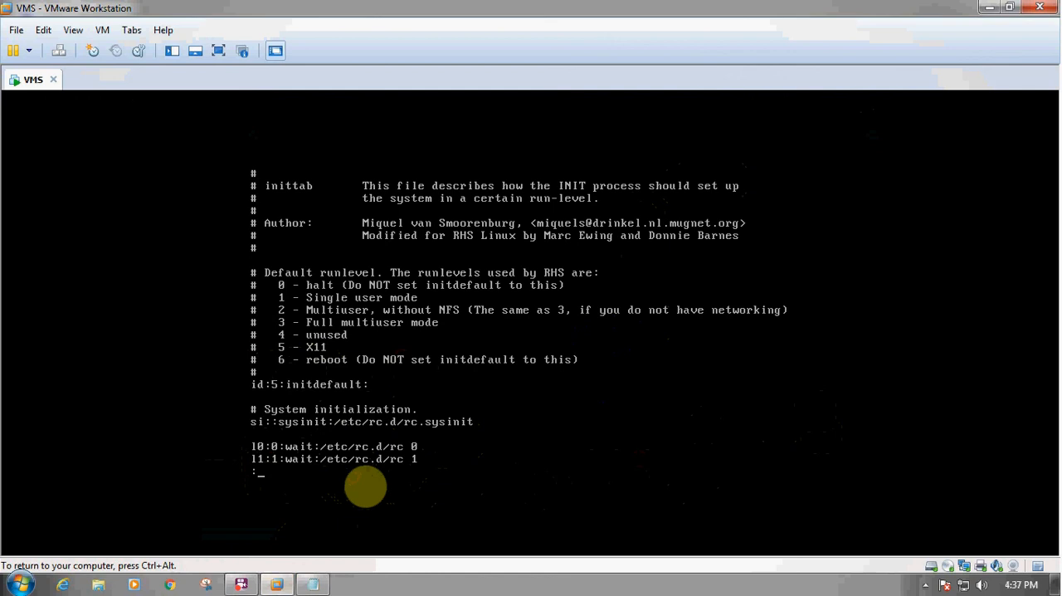
- Quit vi without saving using :q!, returning to the root prompt in /etc
type("Q")
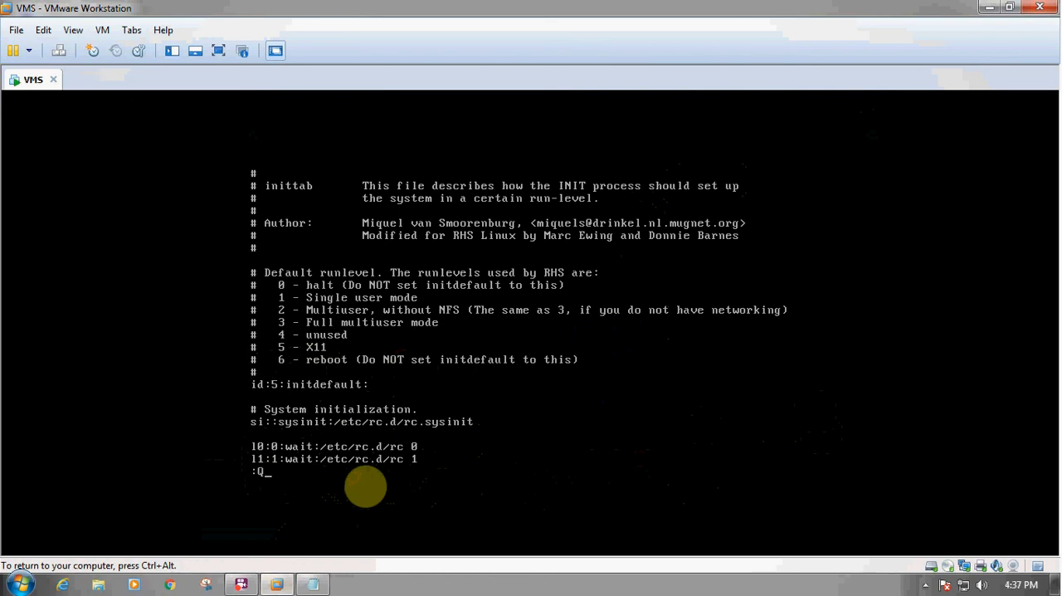
type("q!")
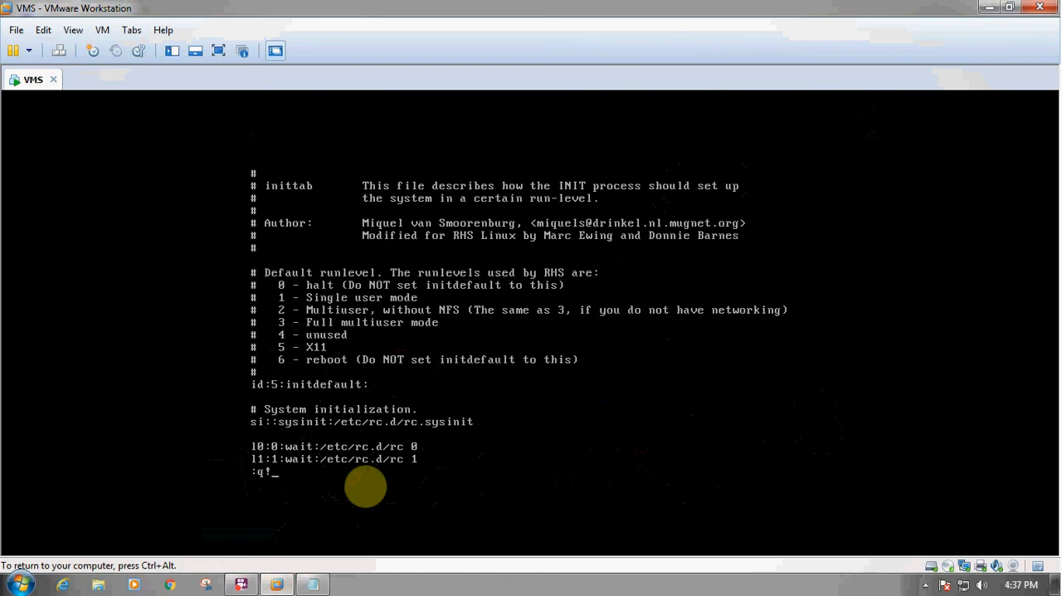
key("Return")
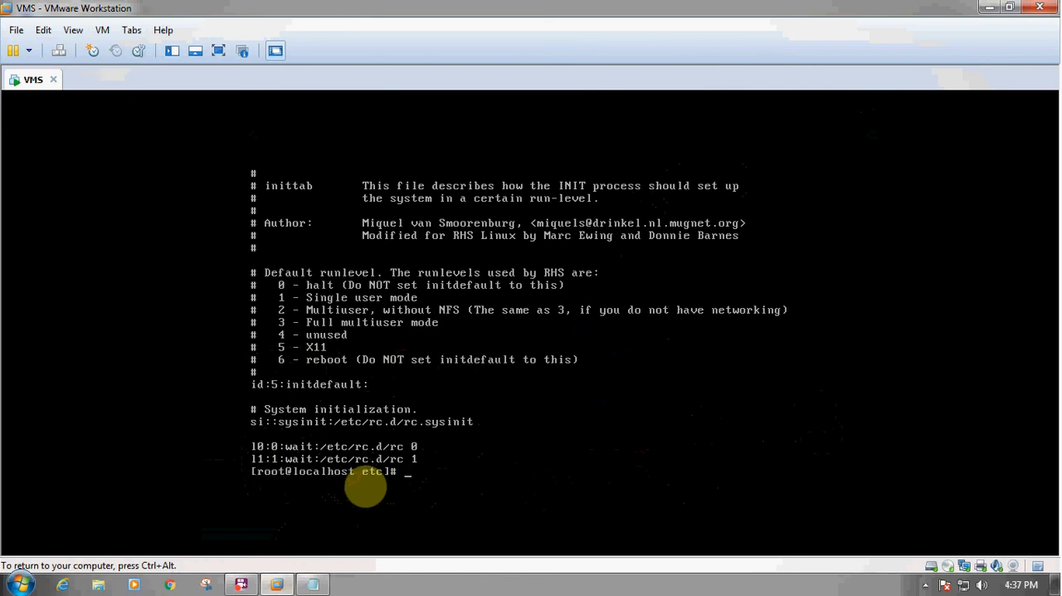
- Type the closing message 'Thank You !!!' at the CentOS root prompt without submitting
type("T")
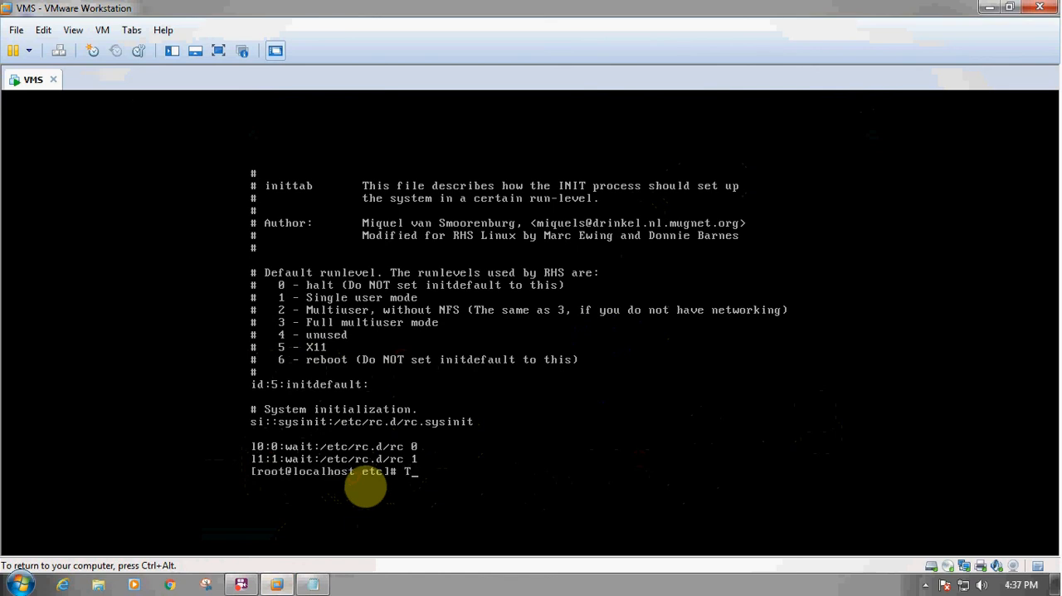
type("hank")
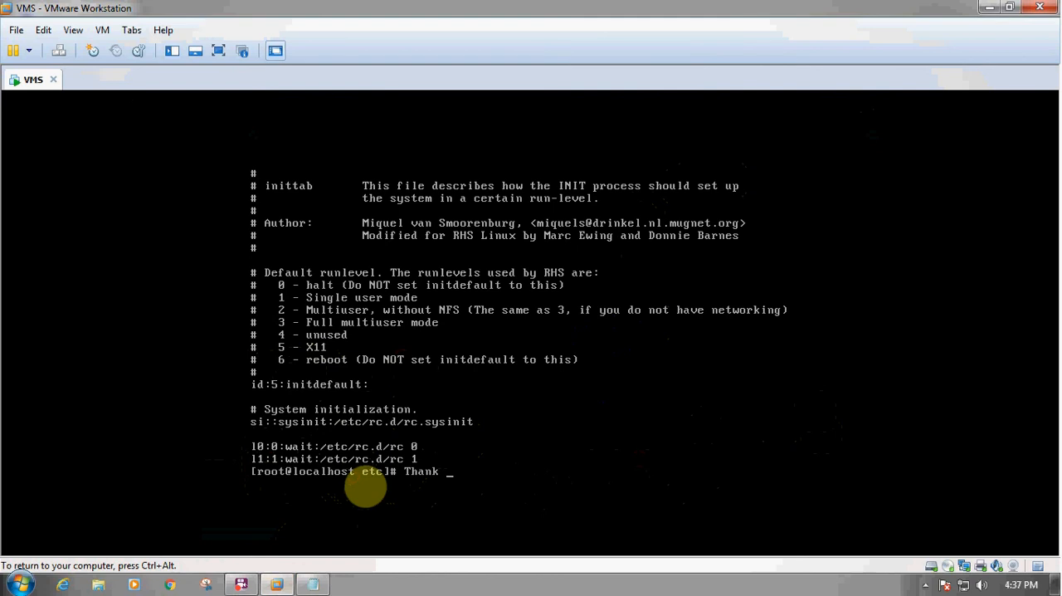
type("You")
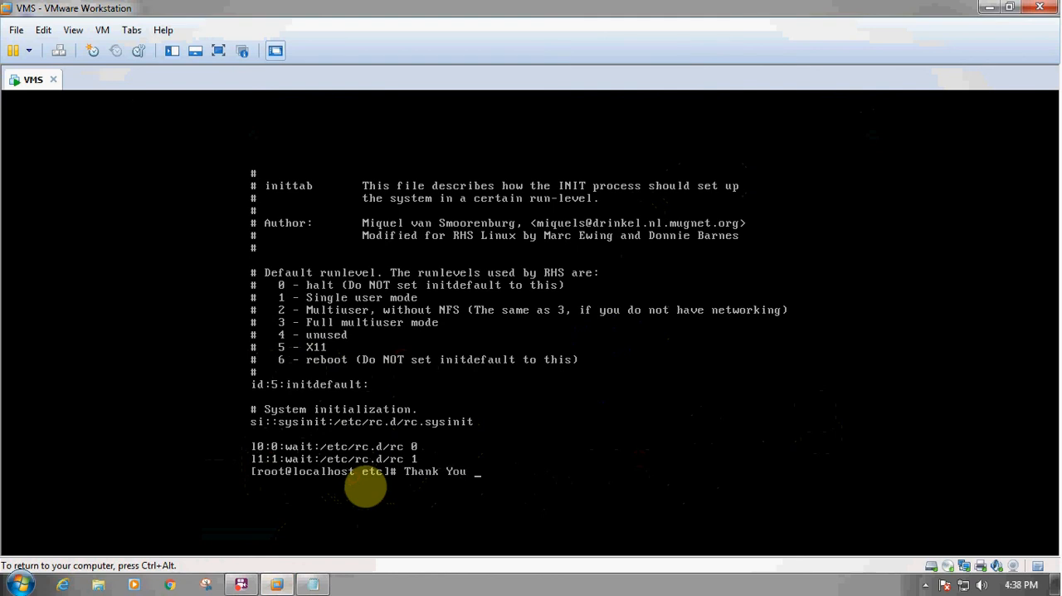
type("!!")
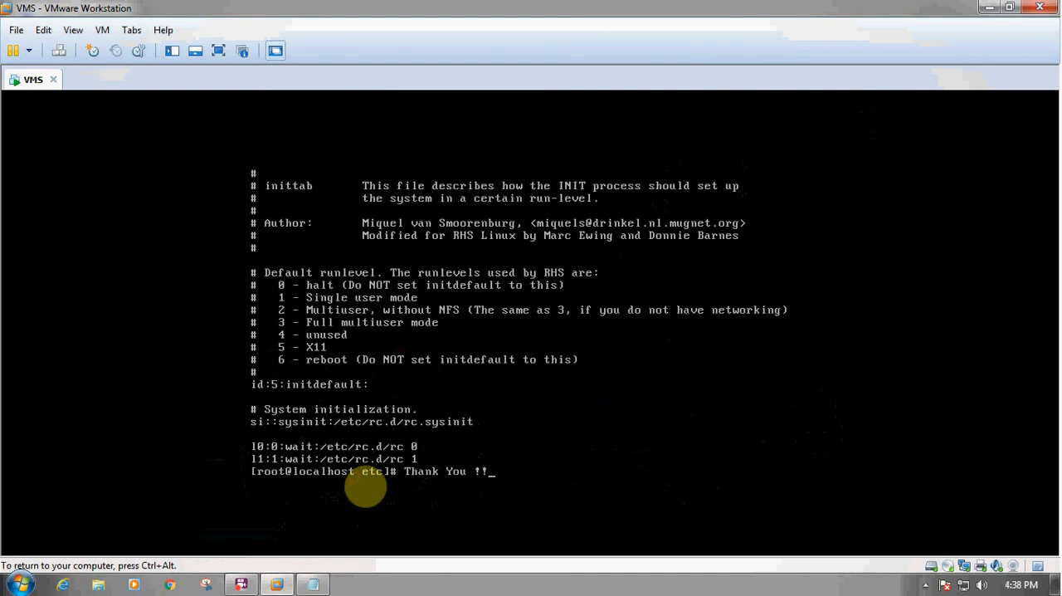
type("!")
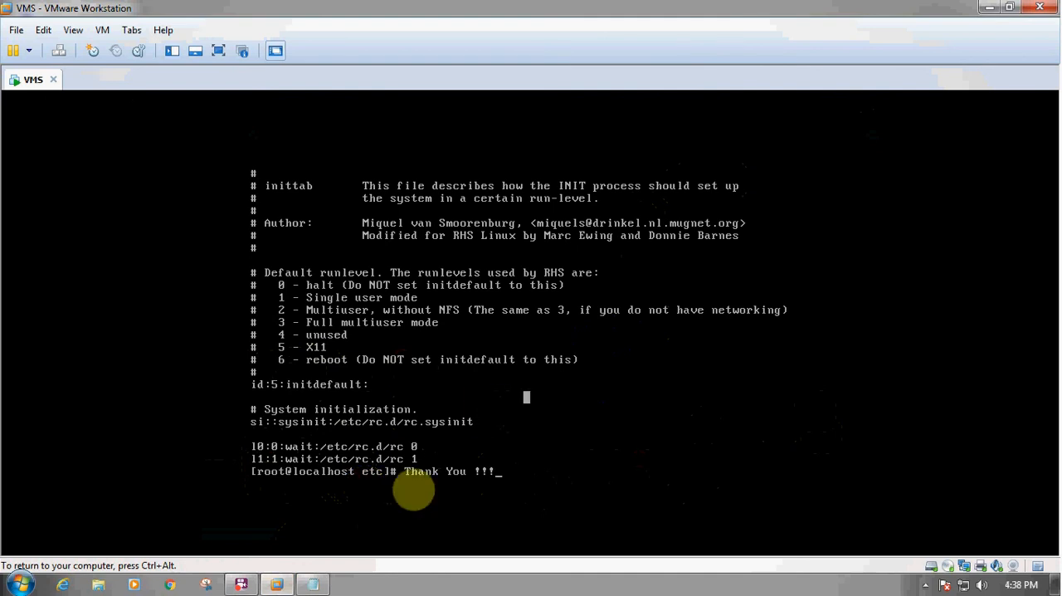
mouse_move(572, 402)
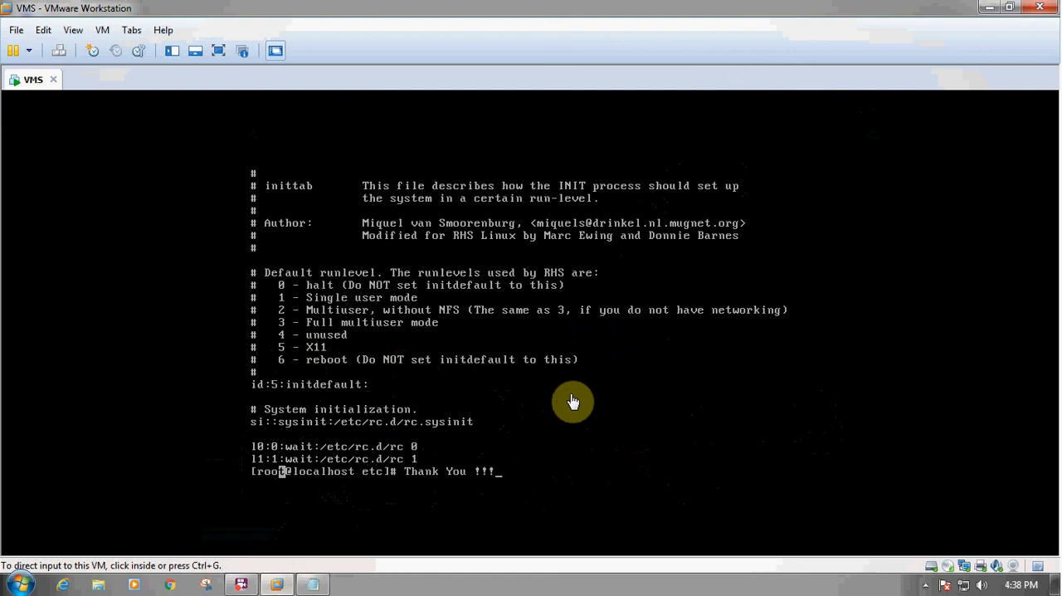